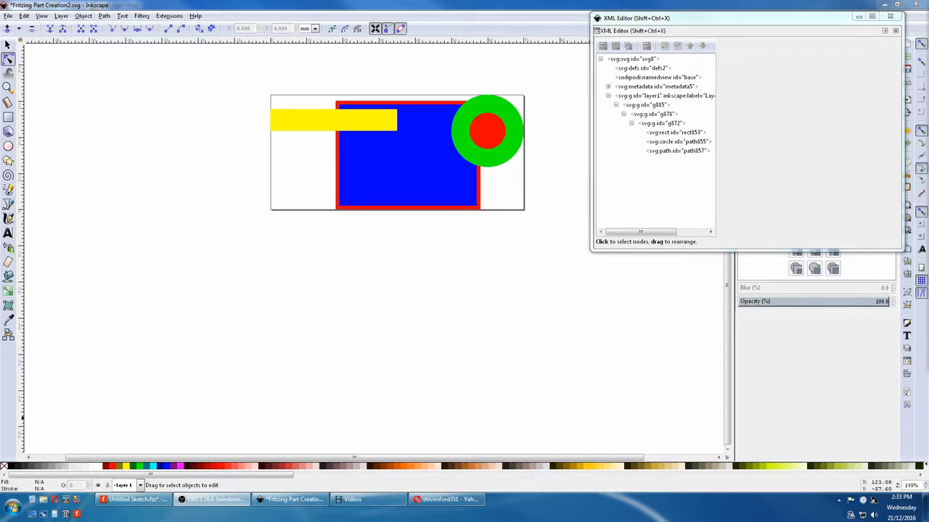
pyautogui.moveTo(125, 68)
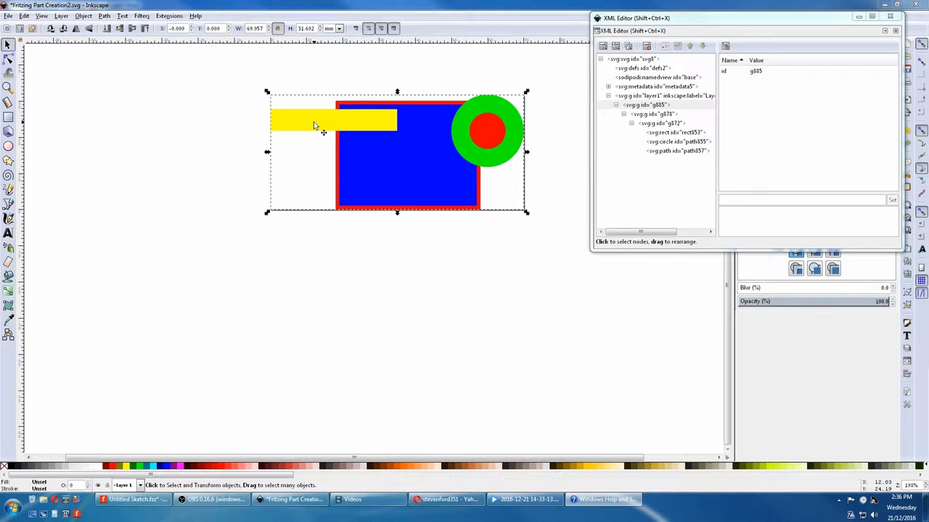
pyautogui.moveTo(341, 88)
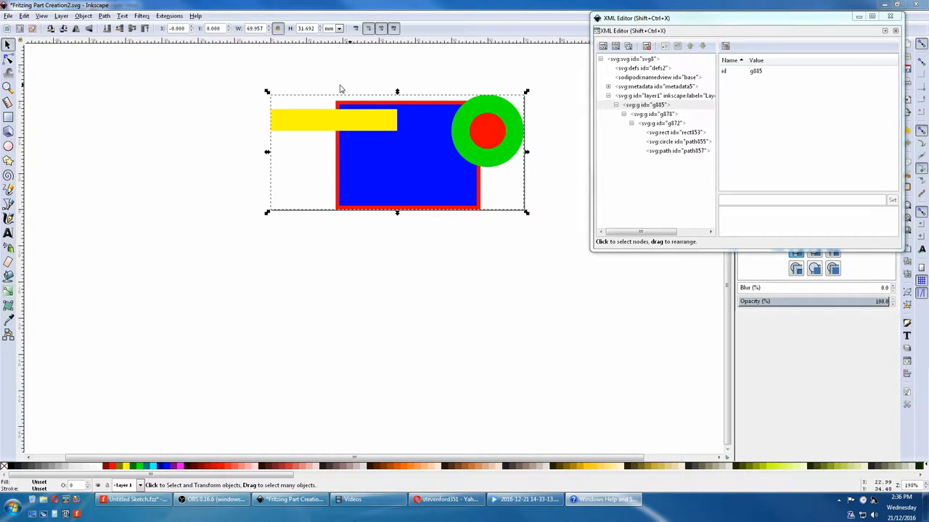
pyautogui.moveTo(318, 122)
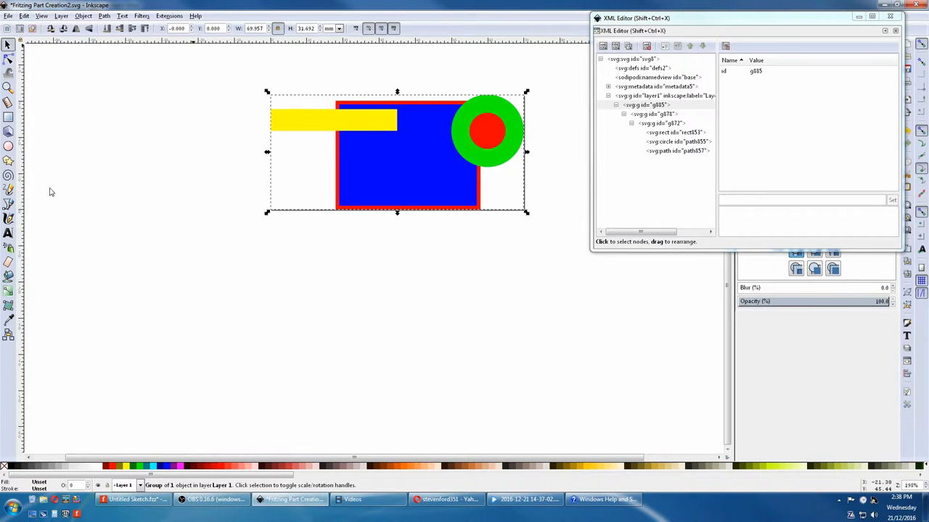
# Expand the outer group in the Objects tree to see its nested contents.
pyautogui.click(83, 15)
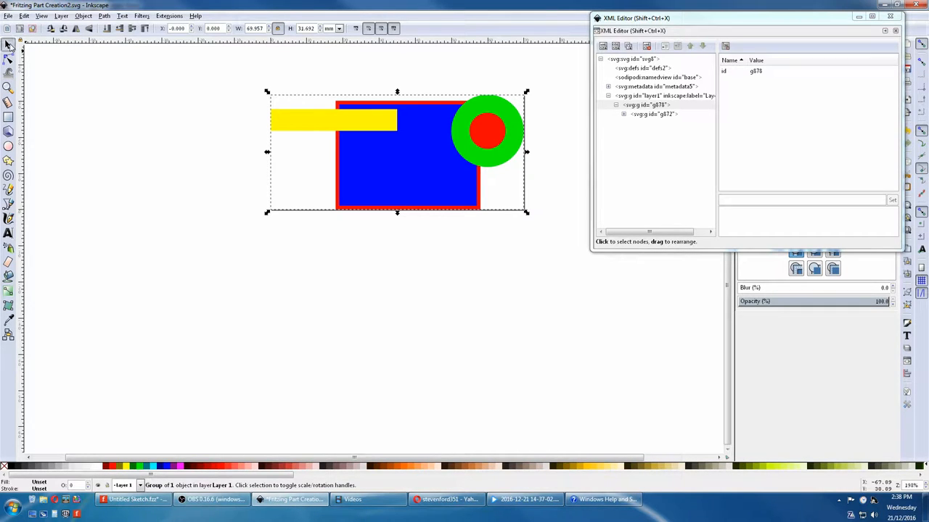
pyautogui.click(398, 152)
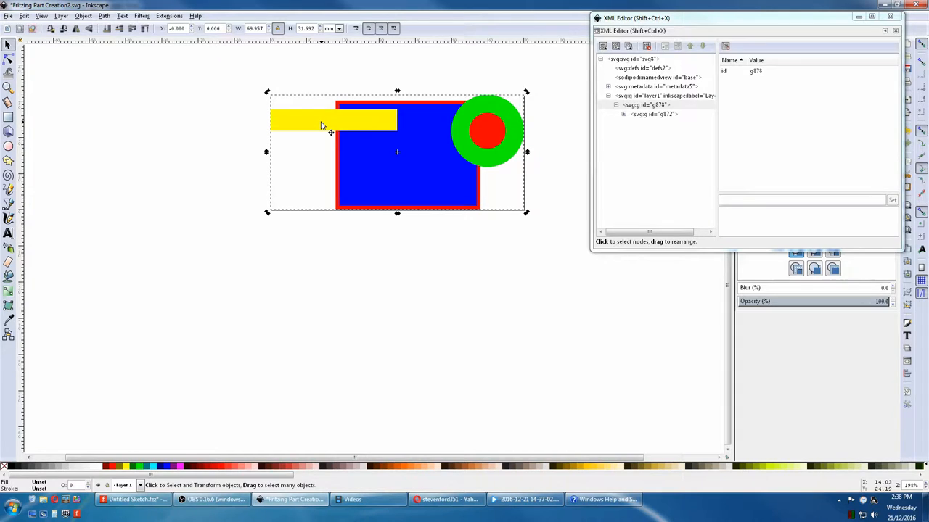
pyautogui.moveTo(415, 158)
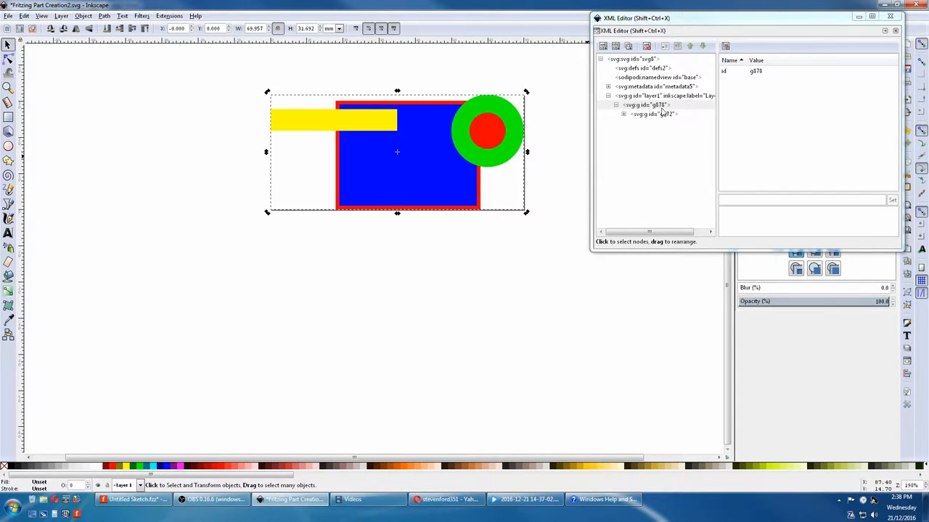
pyautogui.click(615, 105)
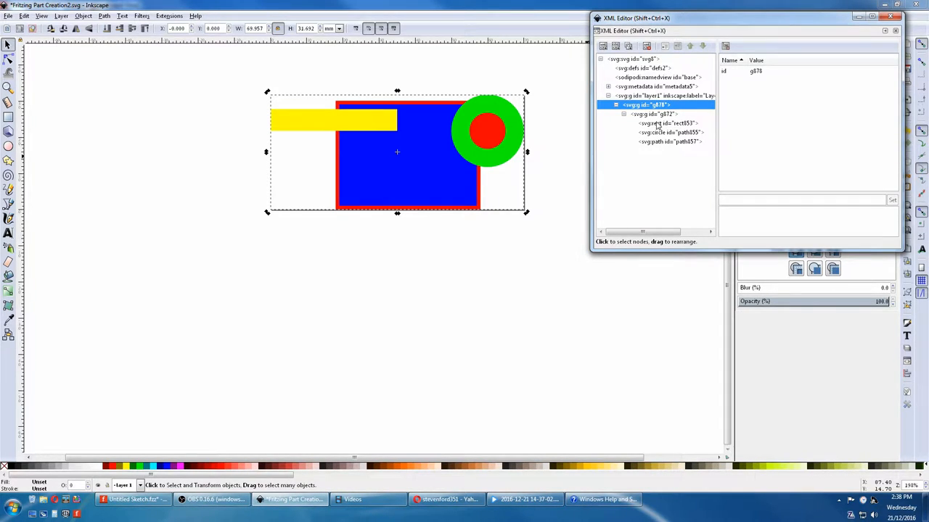
pyautogui.moveTo(656, 119)
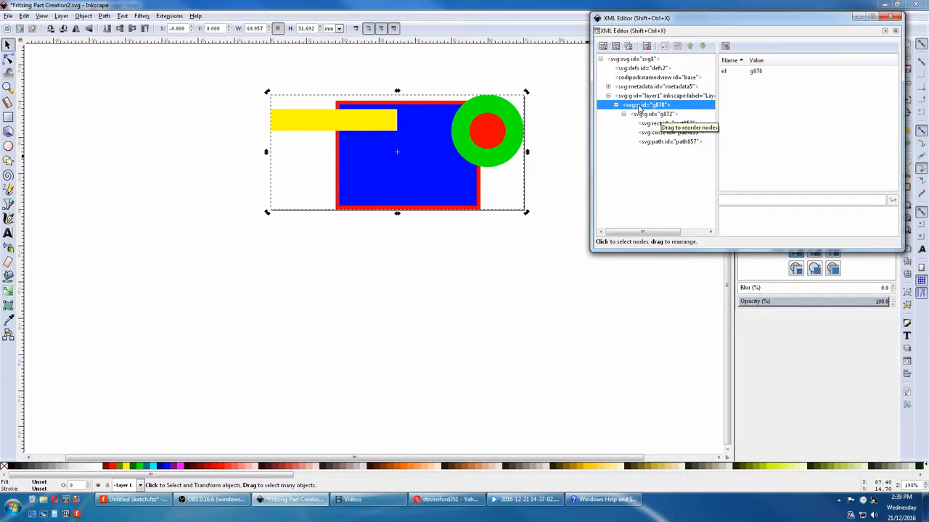
pyautogui.click(23, 15)
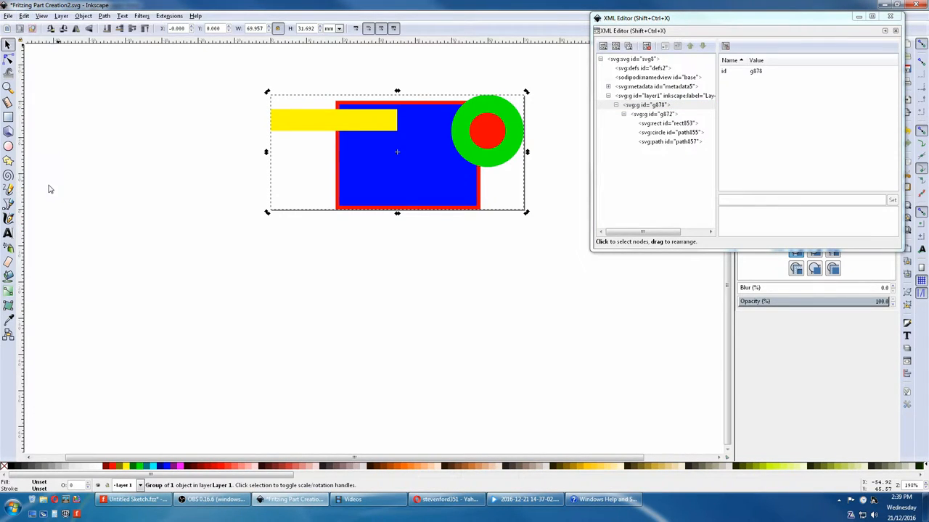
# Ungroup the outer group and then the remaining inner group via Object > Ungroup.
pyautogui.click(82, 15)
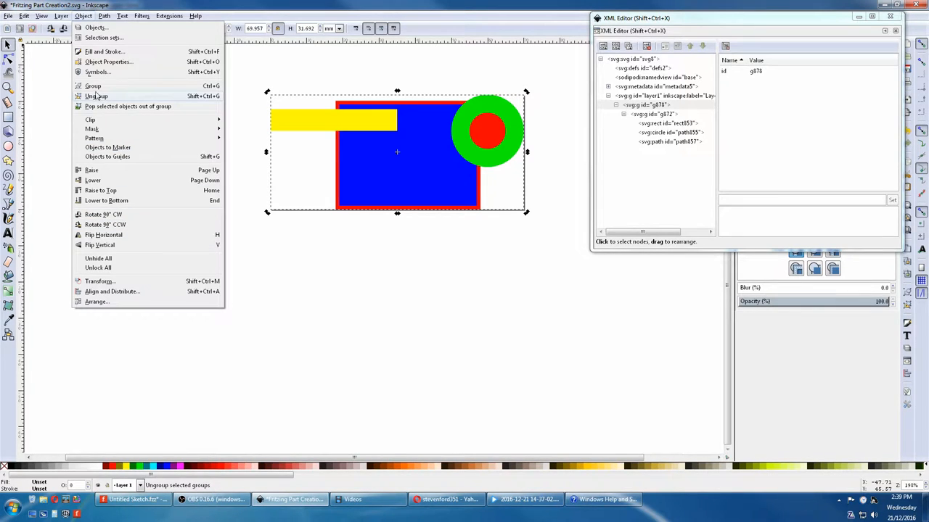
pyautogui.click(95, 95)
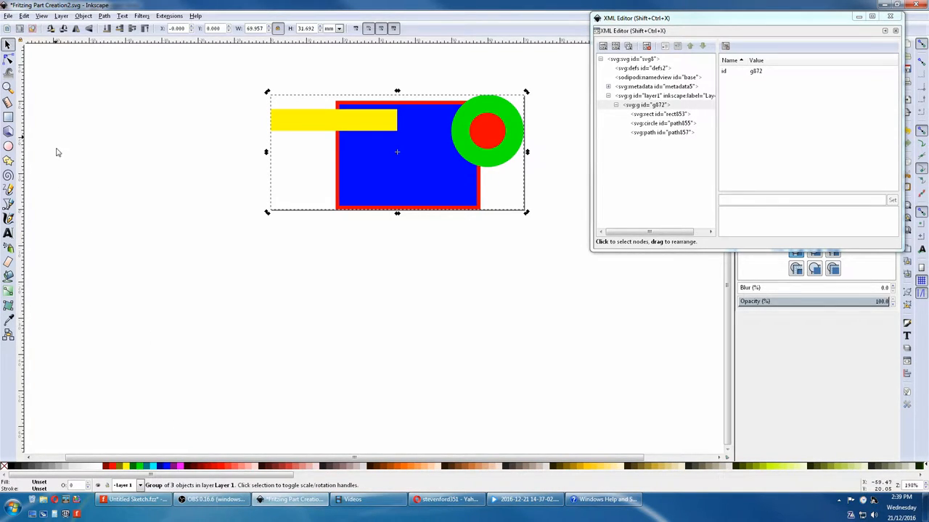
pyautogui.click(23, 15)
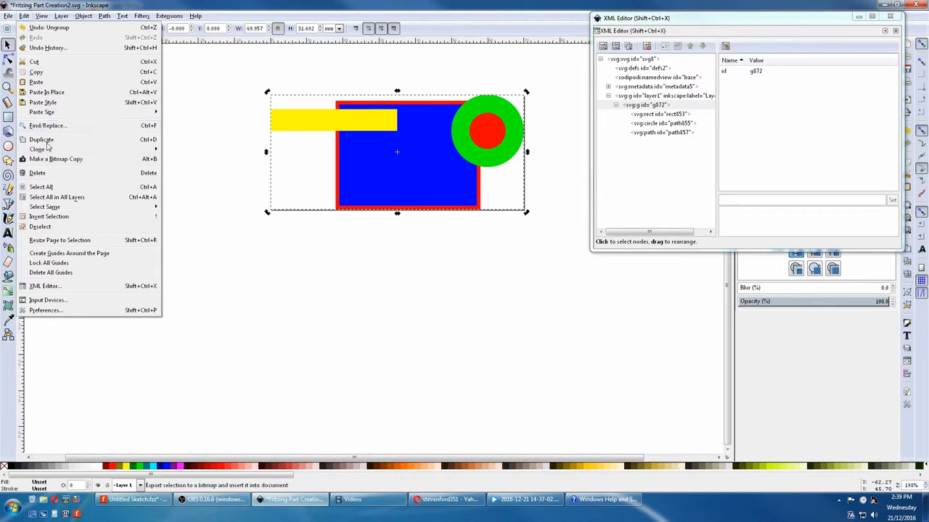
pyautogui.click(83, 14)
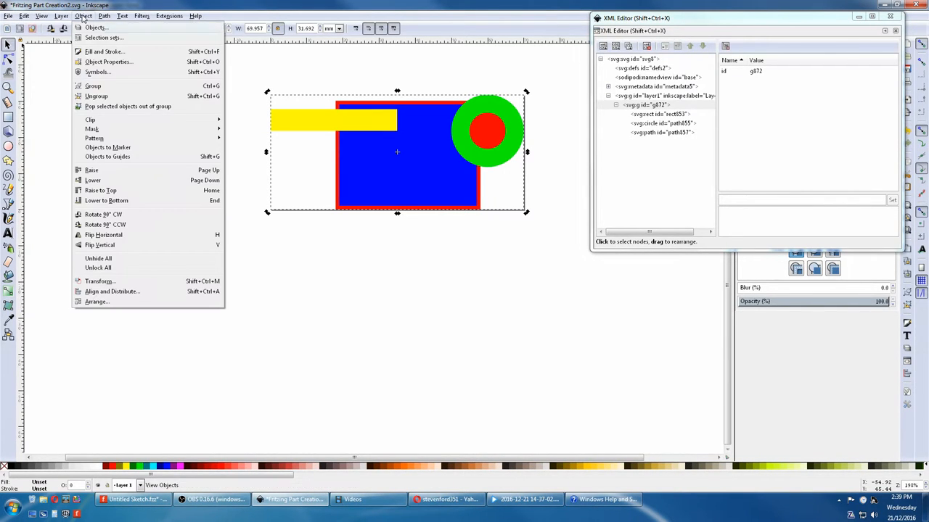
pyautogui.click(96, 96)
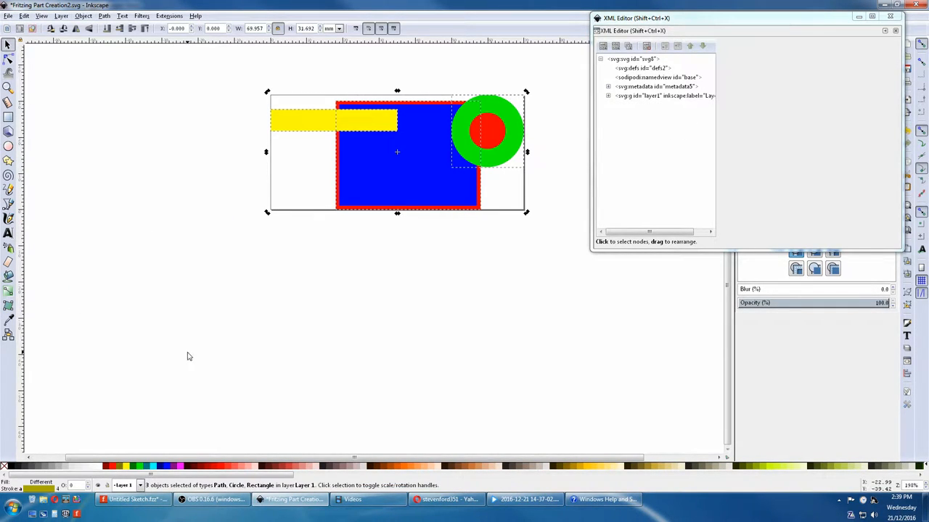
pyautogui.moveTo(194, 397)
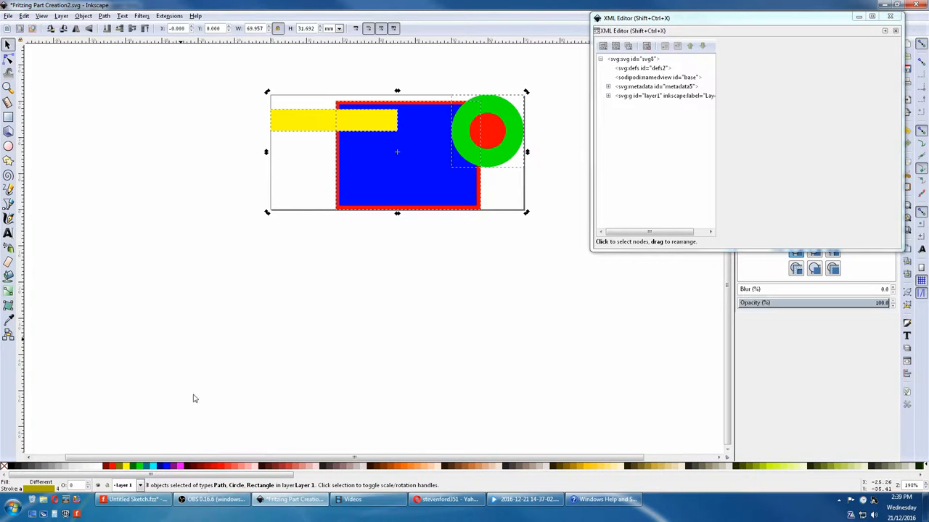
pyautogui.moveTo(130, 102)
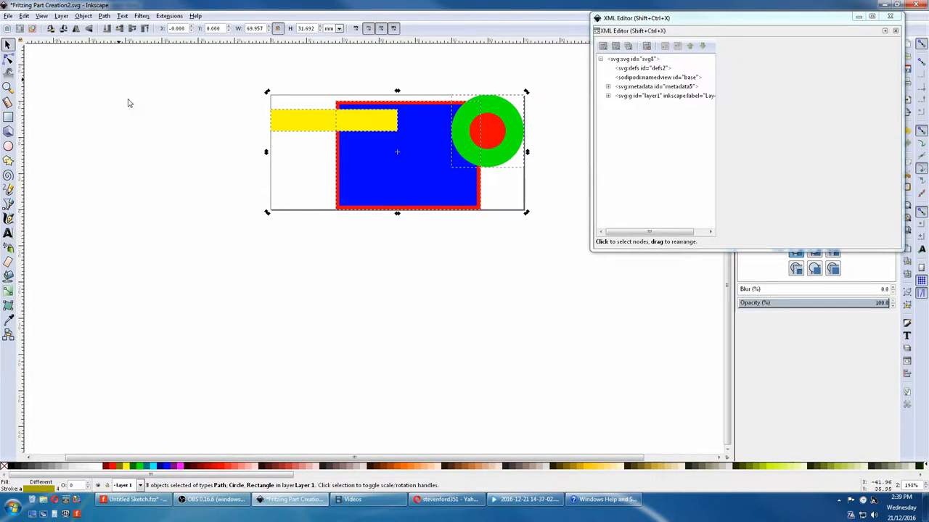
# Confirm no groups remain to ungroup and select the yellow line on its own.
pyautogui.click(84, 14)
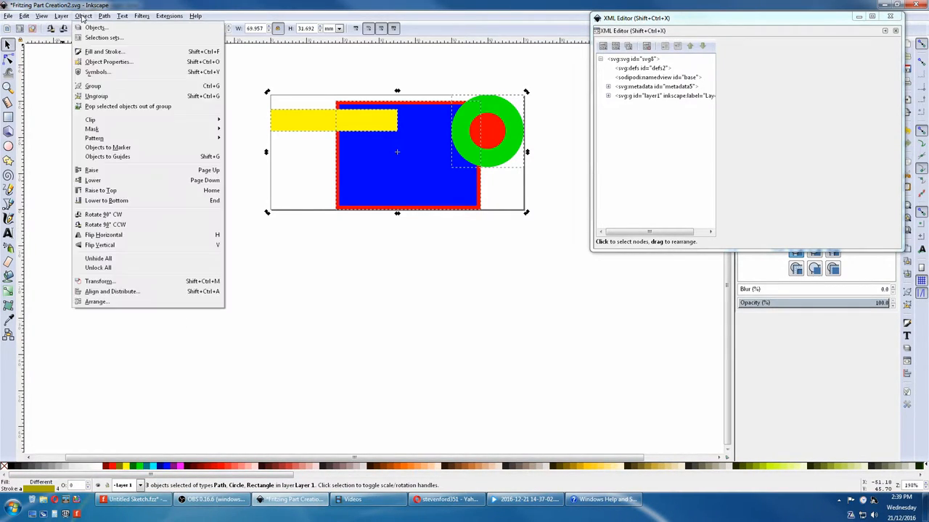
pyautogui.click(95, 96)
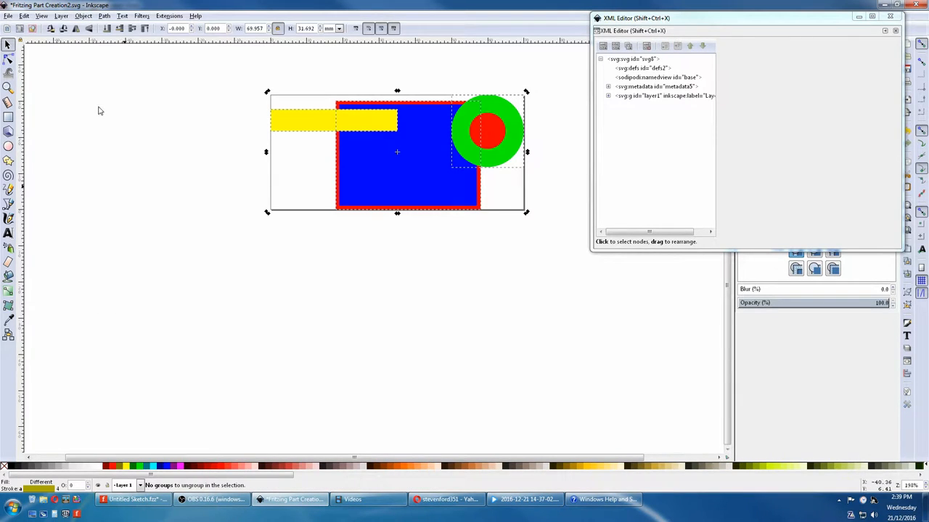
pyautogui.moveTo(206, 163)
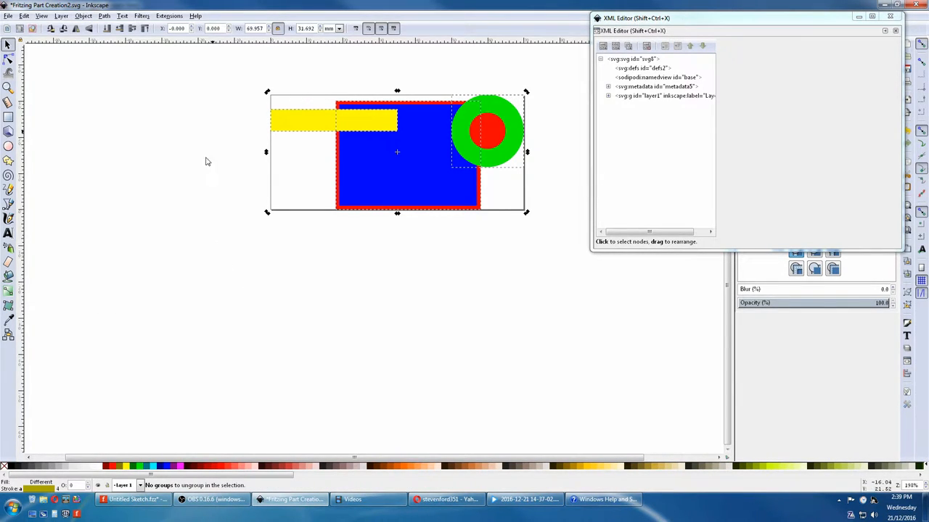
pyautogui.click(210, 238)
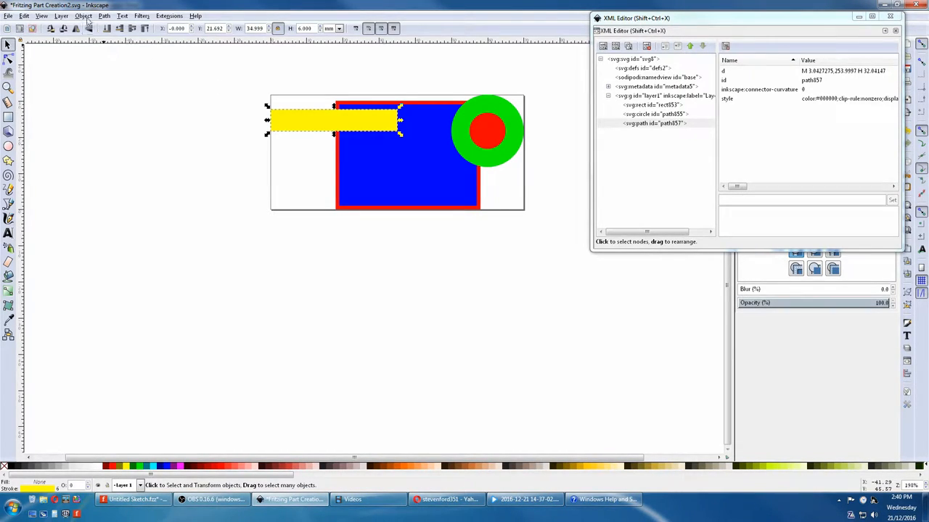
# Select all objects, group them, and expand the nested groups in the Objects tree.
pyautogui.click(24, 14)
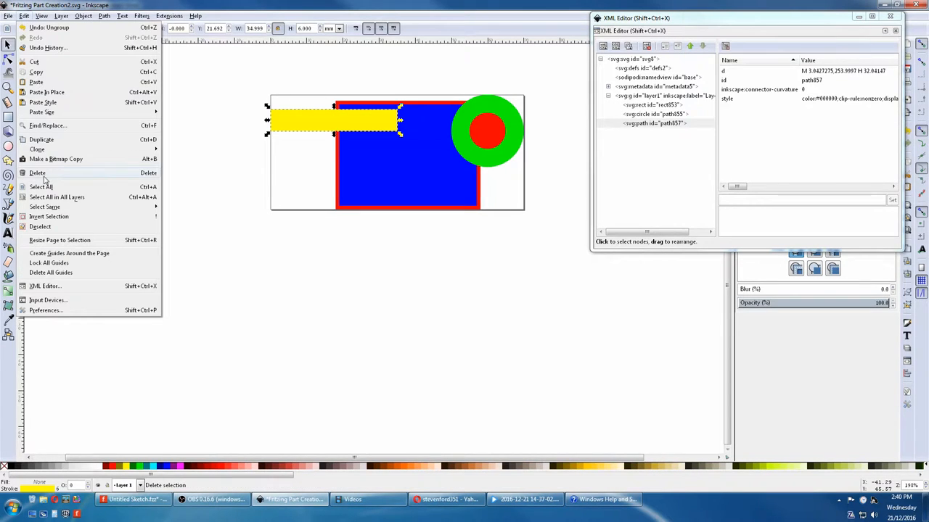
pyautogui.click(83, 14)
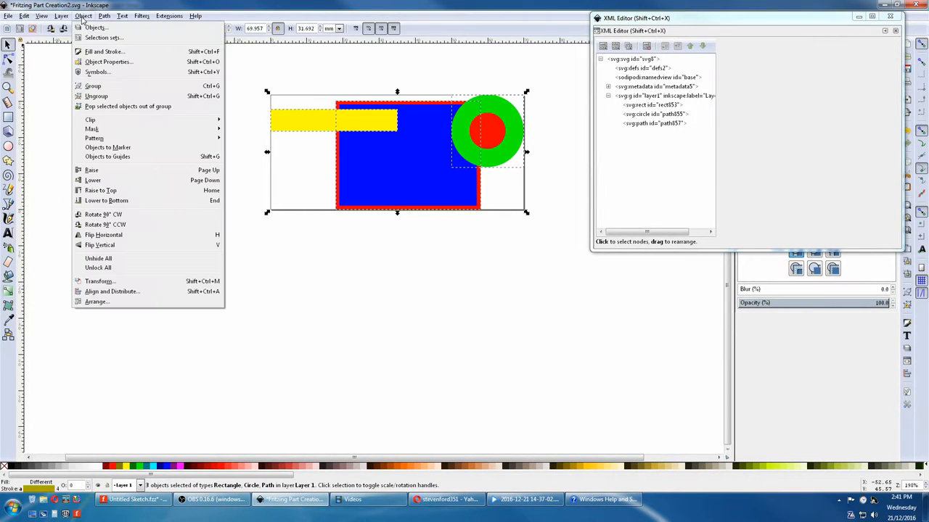
pyautogui.click(93, 86)
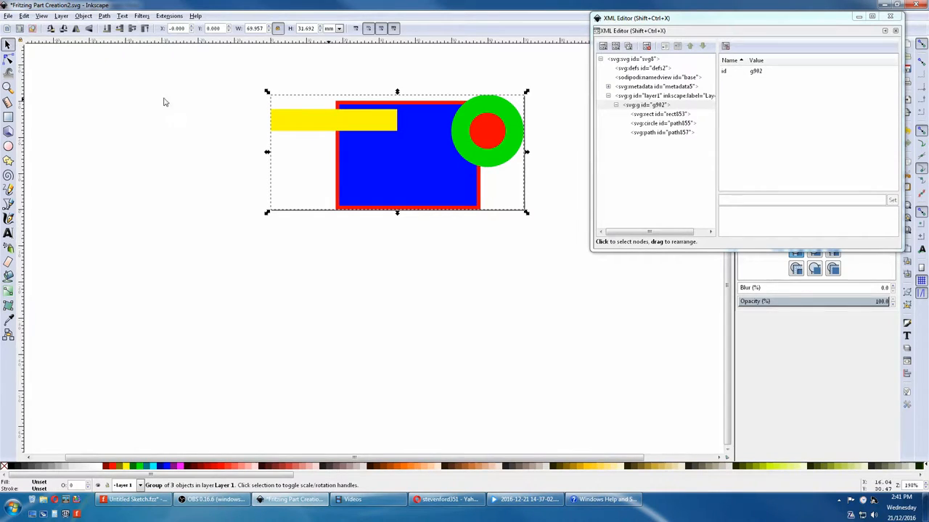
pyautogui.moveTo(81, 26)
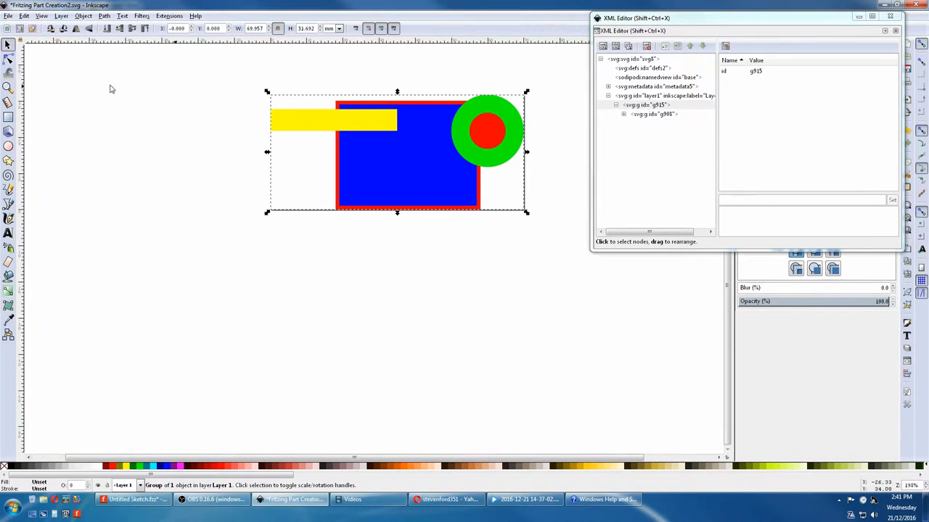
pyautogui.click(624, 104)
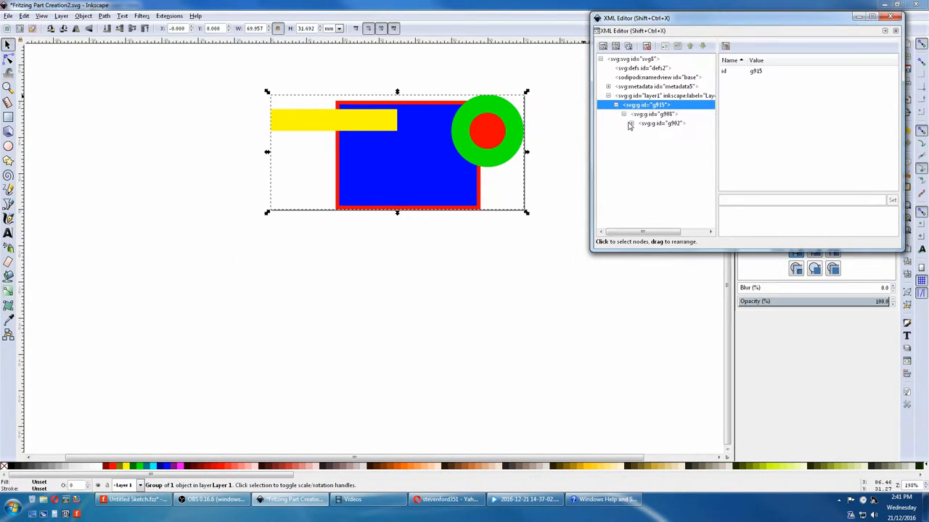
pyautogui.click(631, 123)
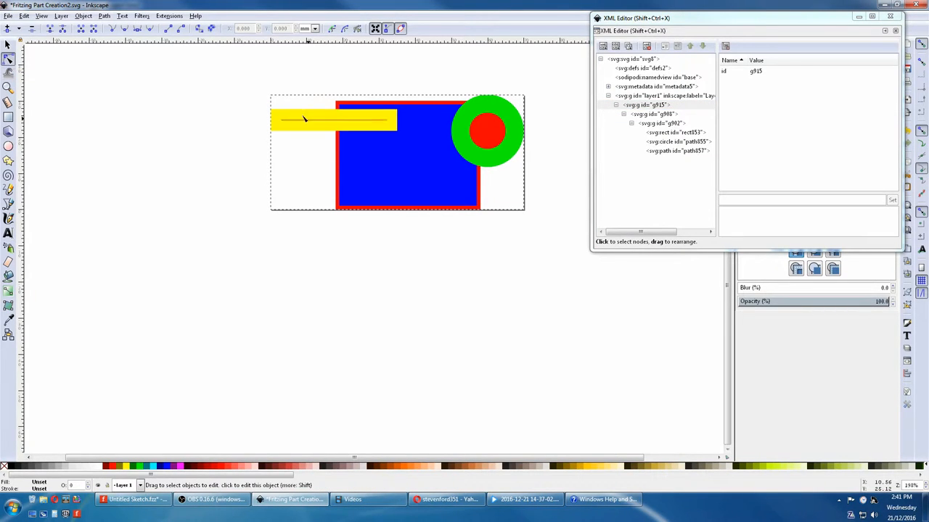
pyautogui.click(334, 119)
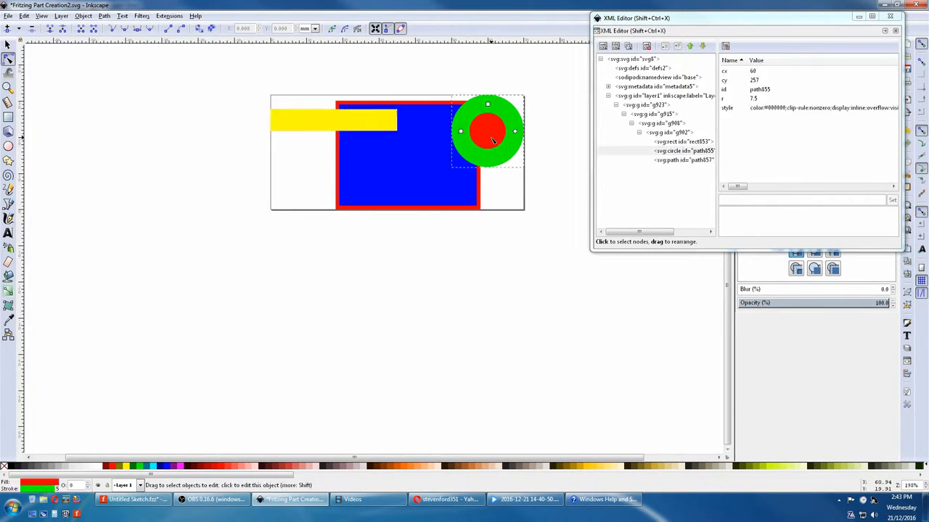
pyautogui.click(680, 142)
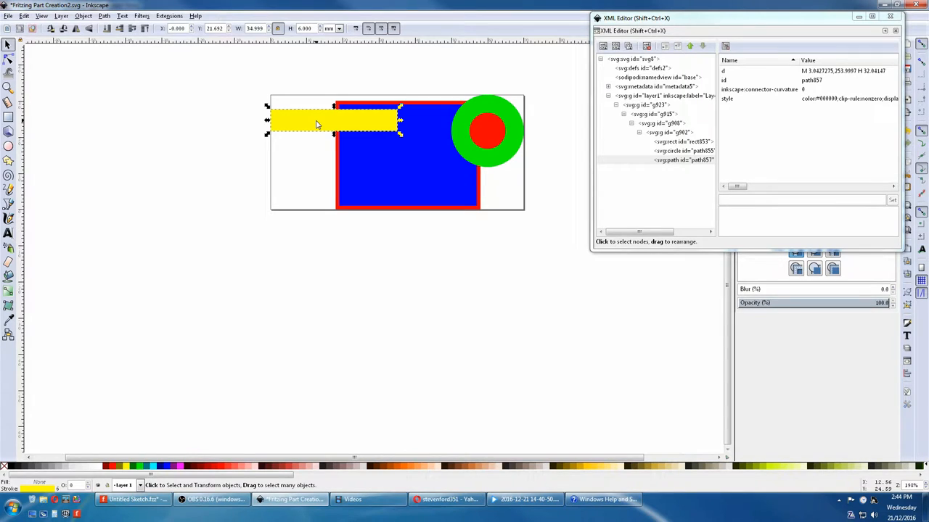
pyautogui.moveTo(9, 45)
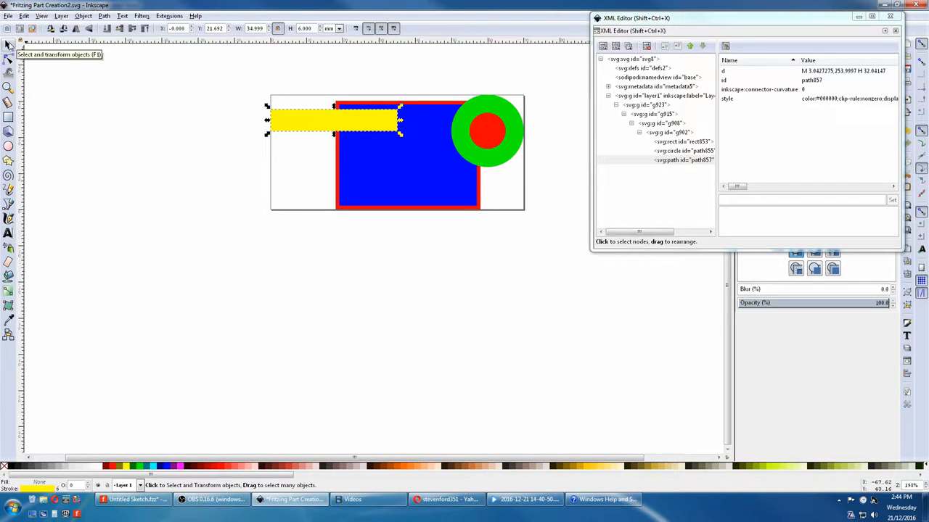
pyautogui.moveTo(334, 82)
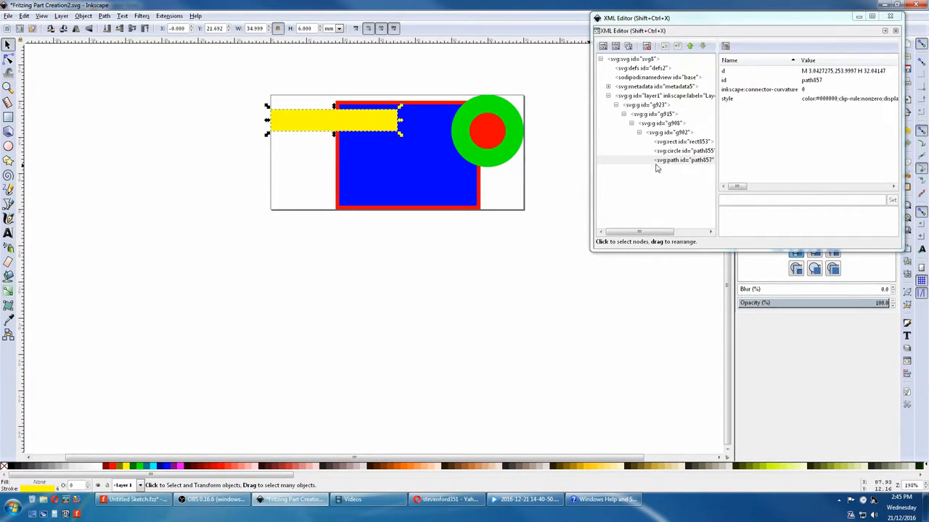
pyautogui.click(679, 143)
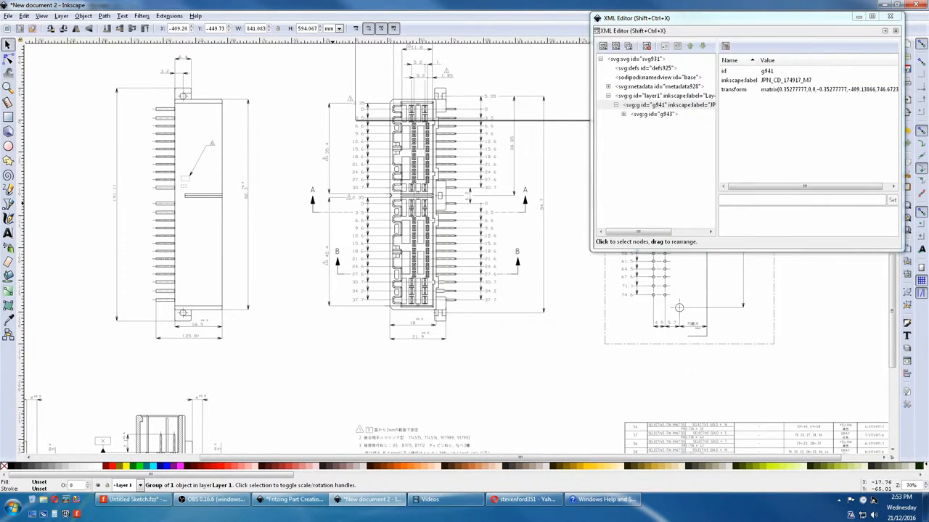
pyautogui.moveTo(235, 280)
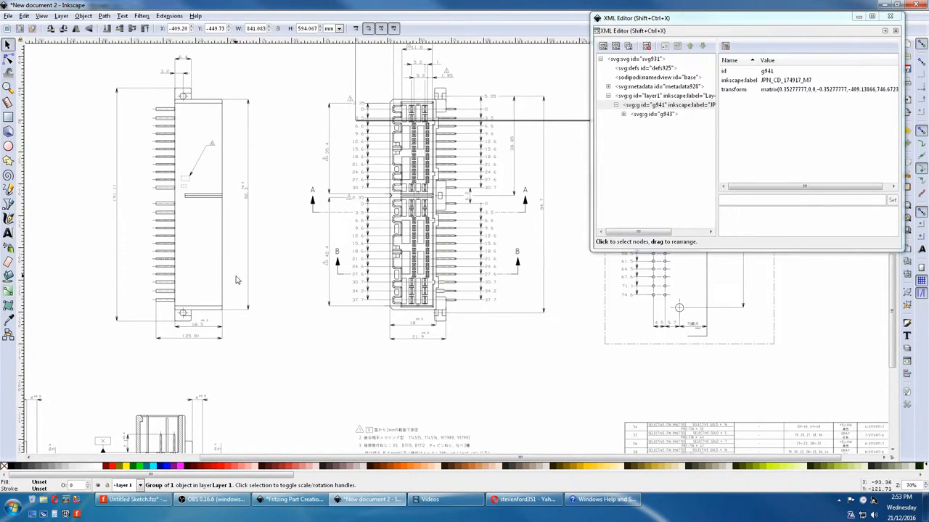
pyautogui.moveTo(113, 93)
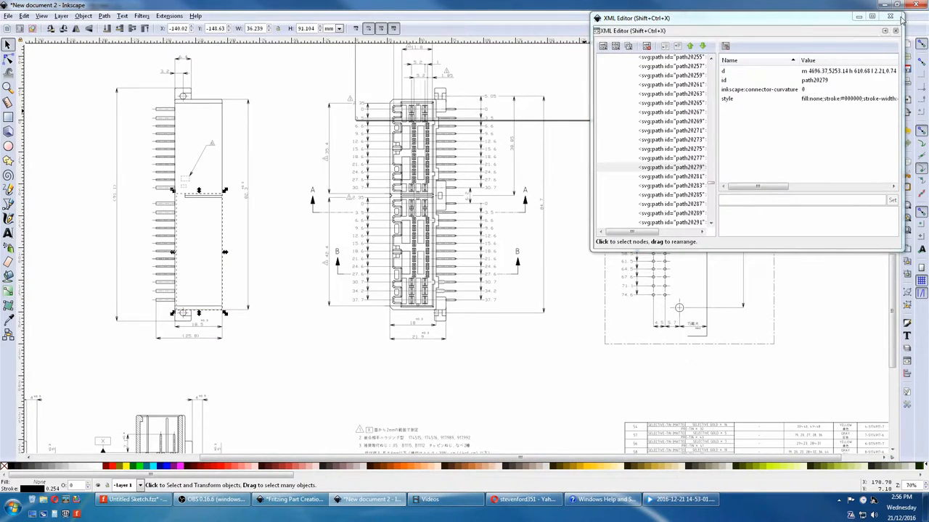
# Switch to the Fitting Part Creation document from the taskbar.
pyautogui.click(901, 6)
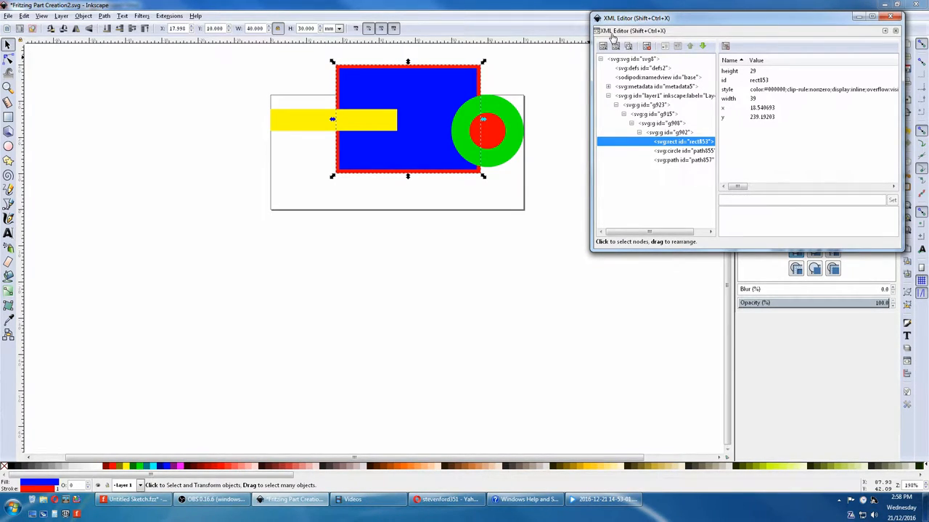
pyautogui.moveTo(670, 258)
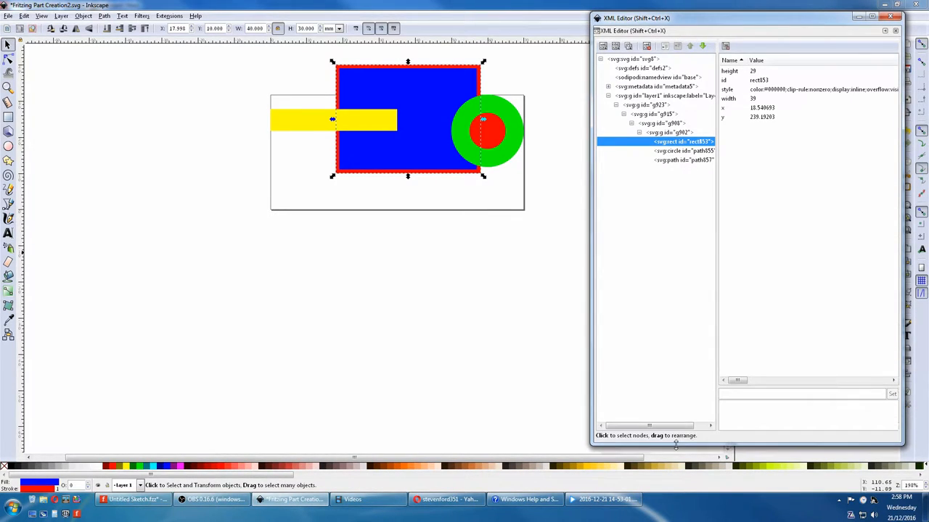
pyautogui.moveTo(717, 279)
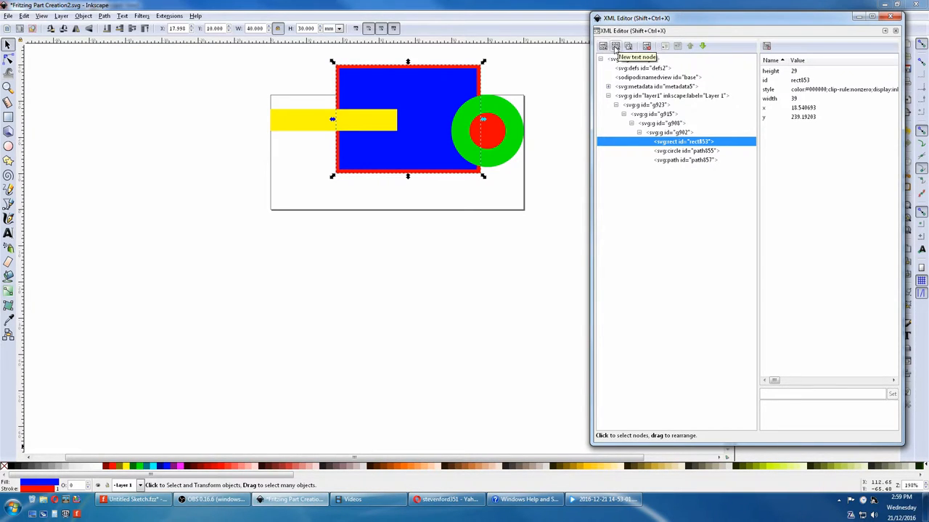
pyautogui.moveTo(627, 45)
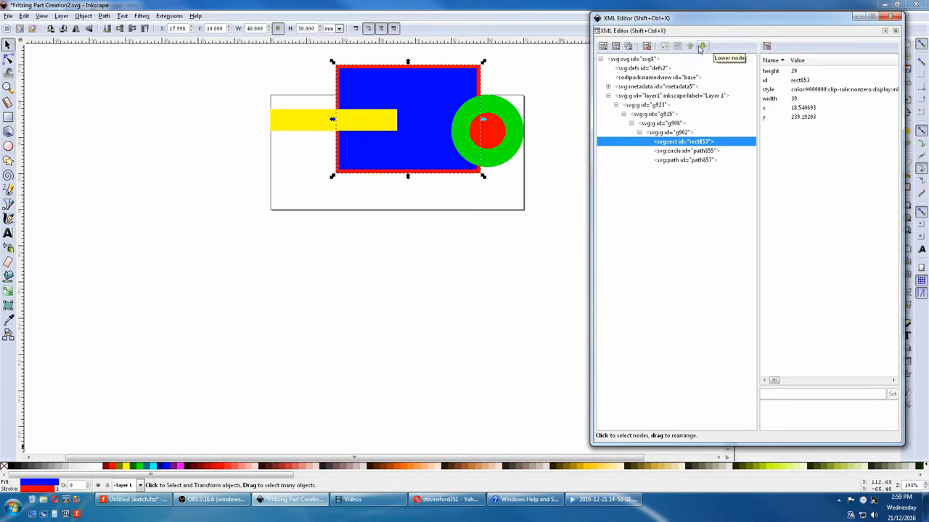
pyautogui.moveTo(691, 47)
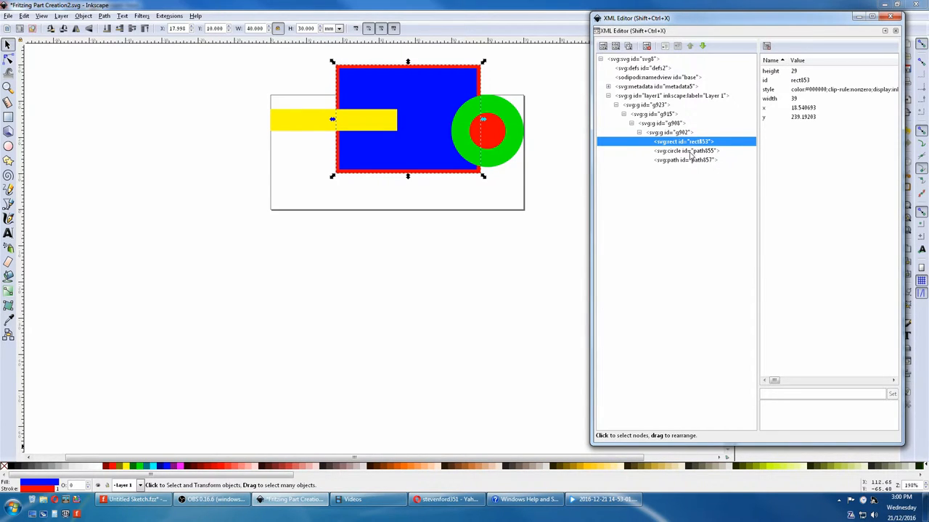
# Move the green-and-red circle's node out of its enclosing group in the XML Editor.
pyautogui.click(685, 150)
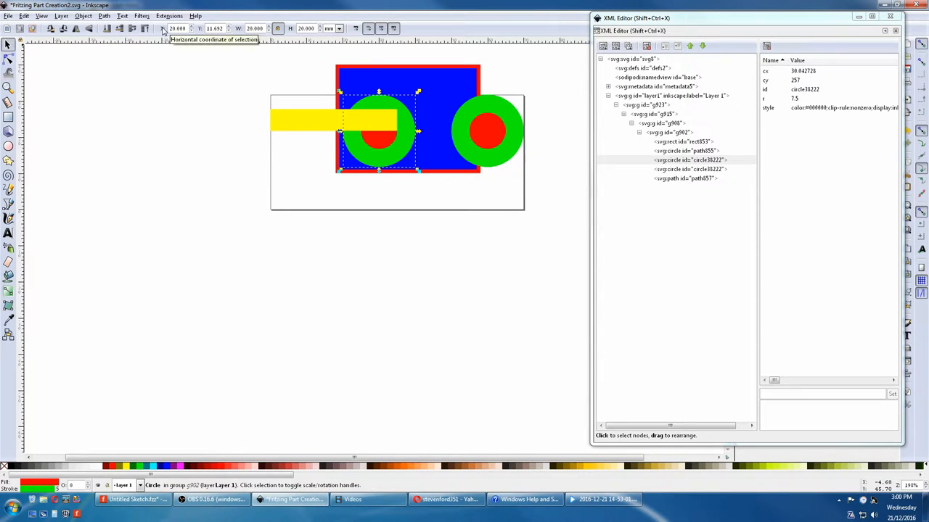
pyautogui.moveTo(378, 82)
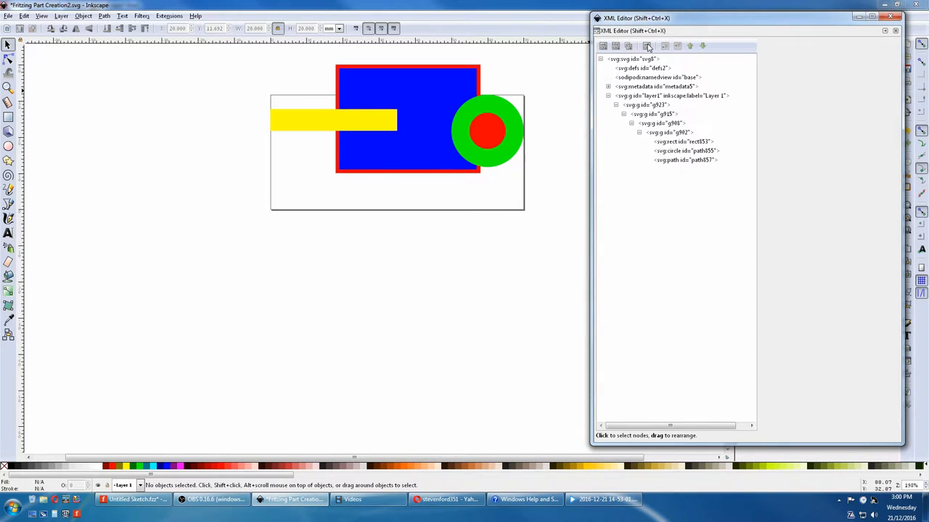
pyautogui.click(685, 151)
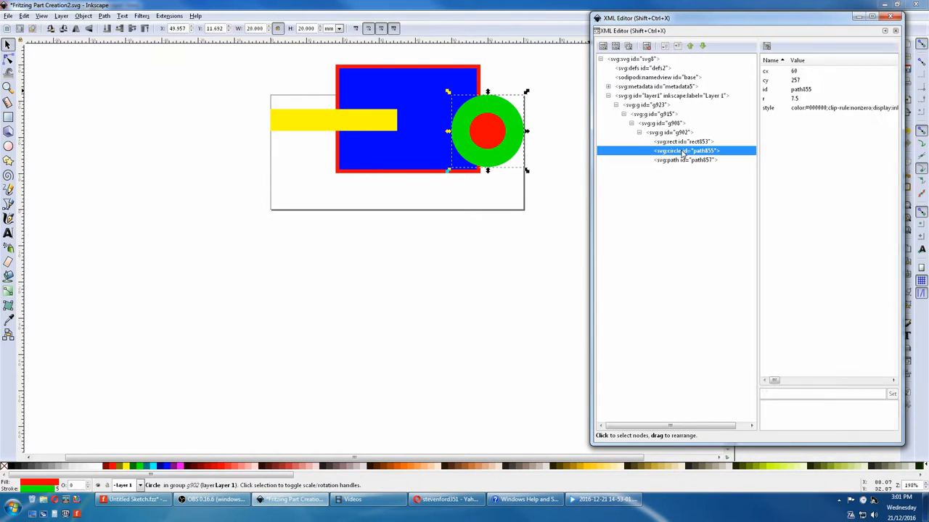
pyautogui.moveTo(664, 46)
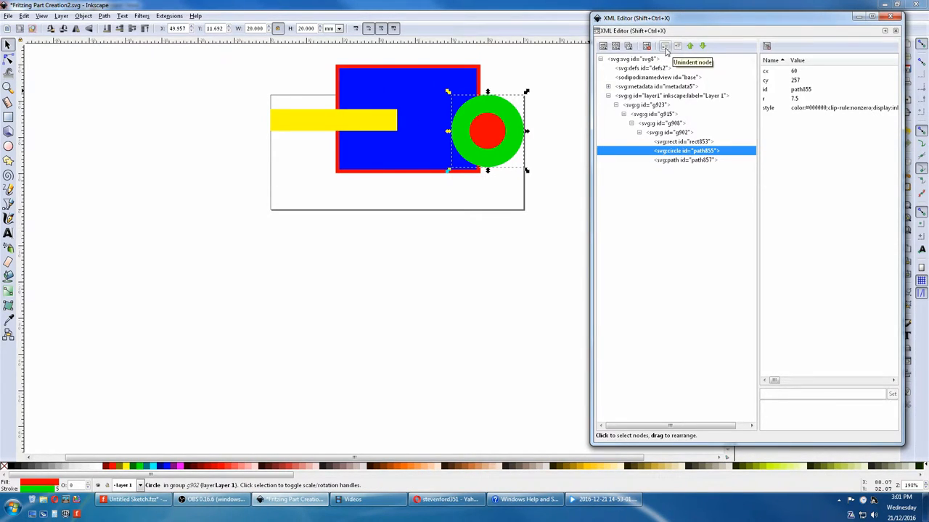
pyautogui.click(665, 45)
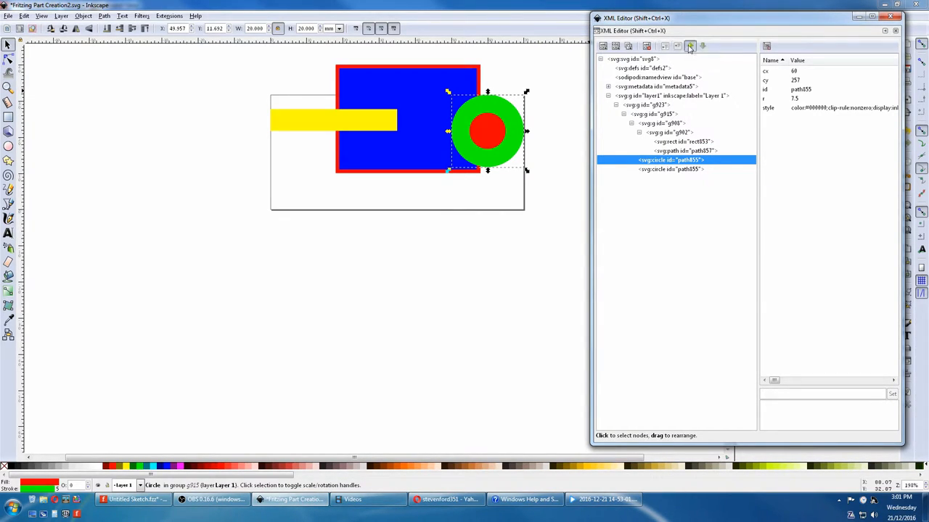
pyautogui.click(689, 45)
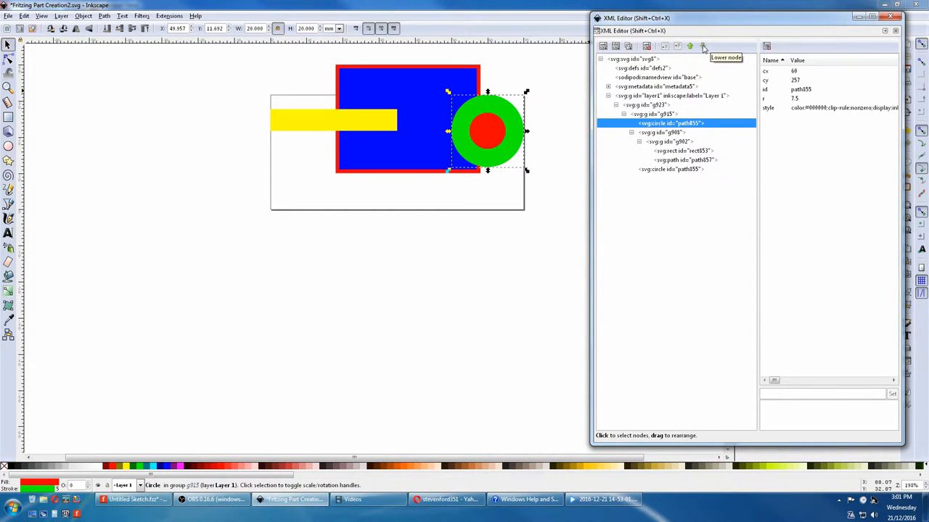
pyautogui.moveTo(656, 206)
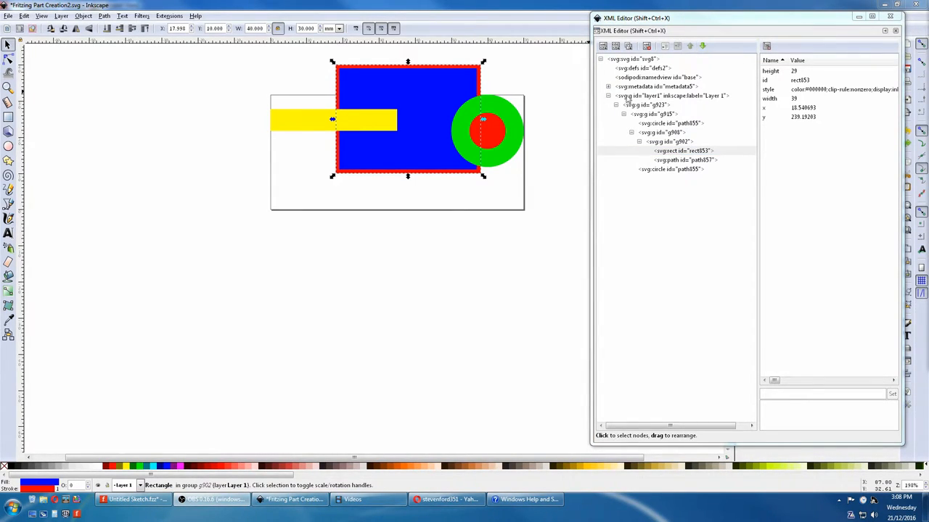
# Create two new empty svg:g groups under layer1 and move them to the top of the layer.
pyautogui.click(667, 96)
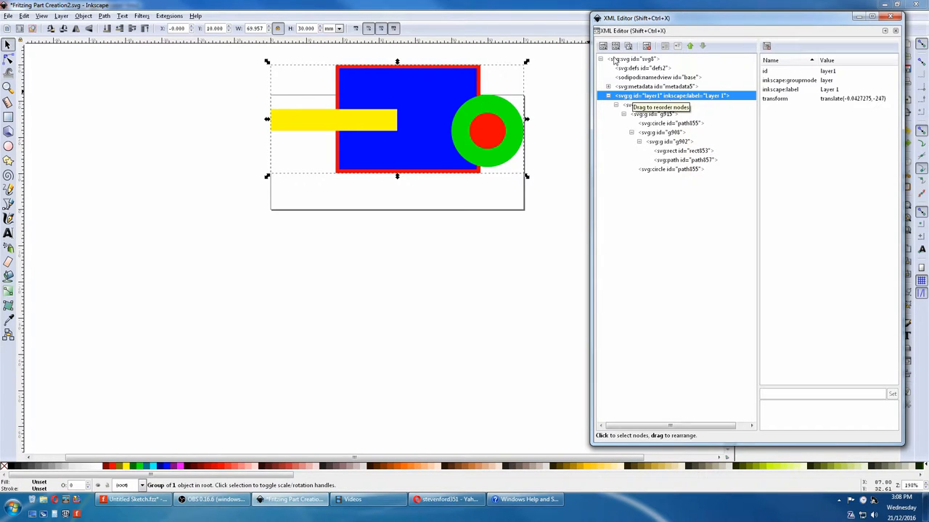
pyautogui.click(602, 45)
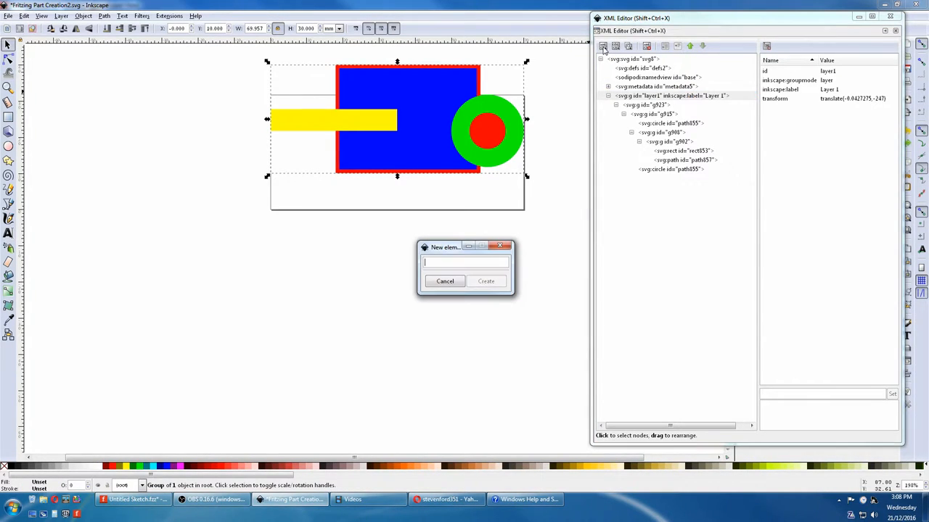
pyautogui.write('svg')
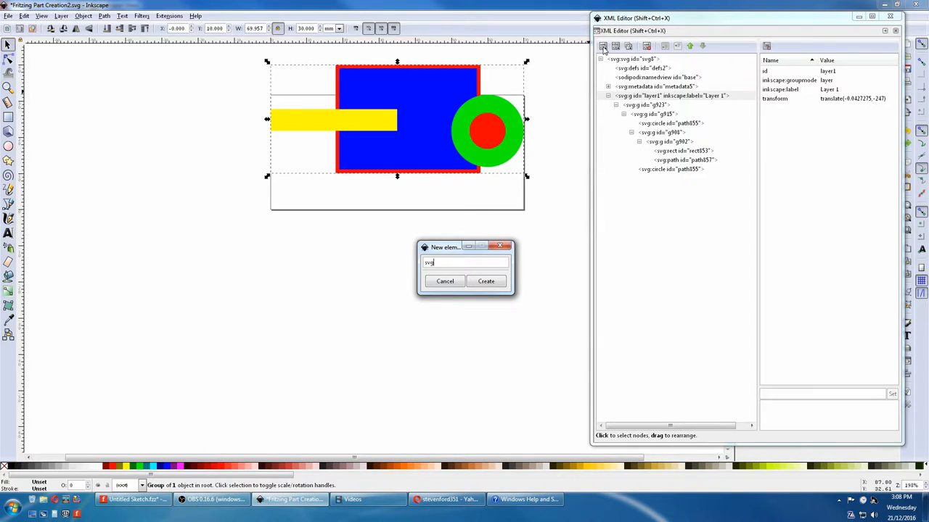
pyautogui.write(':g')
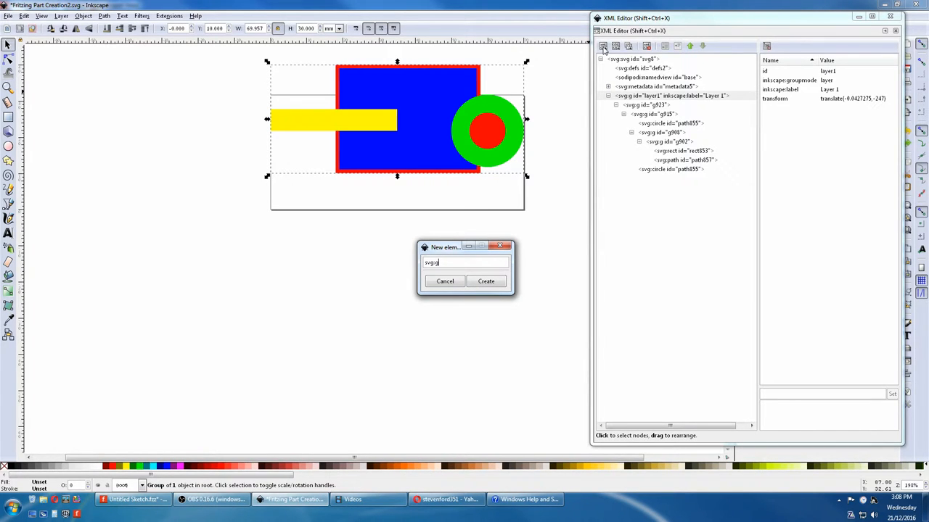
pyautogui.click(485, 281)
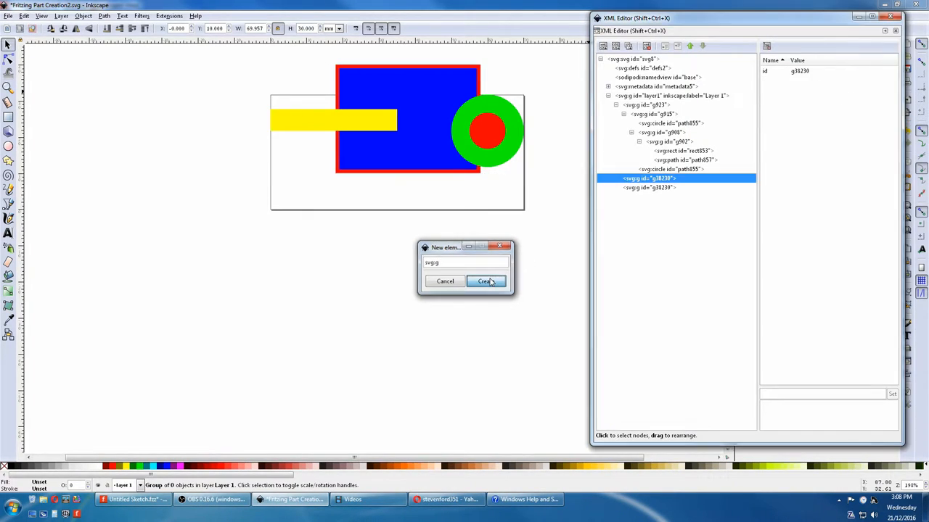
pyautogui.click(485, 281)
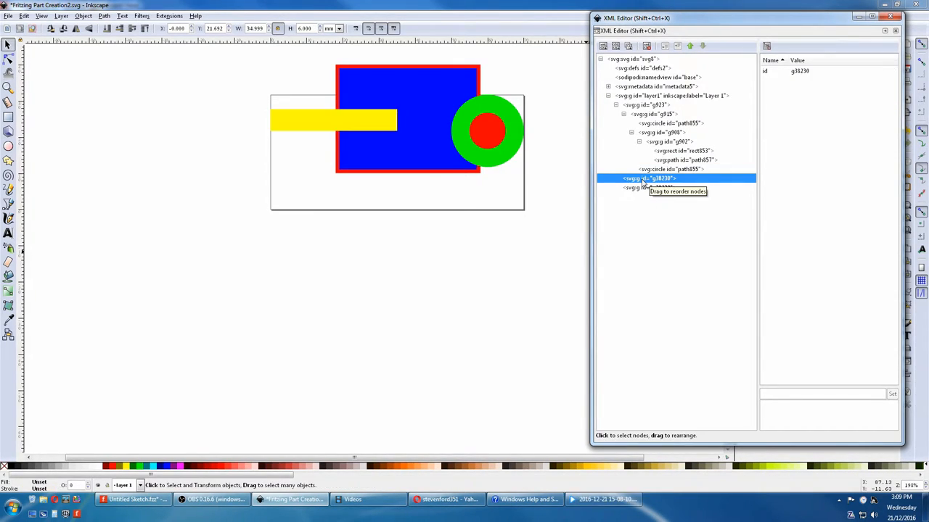
pyautogui.click(691, 45)
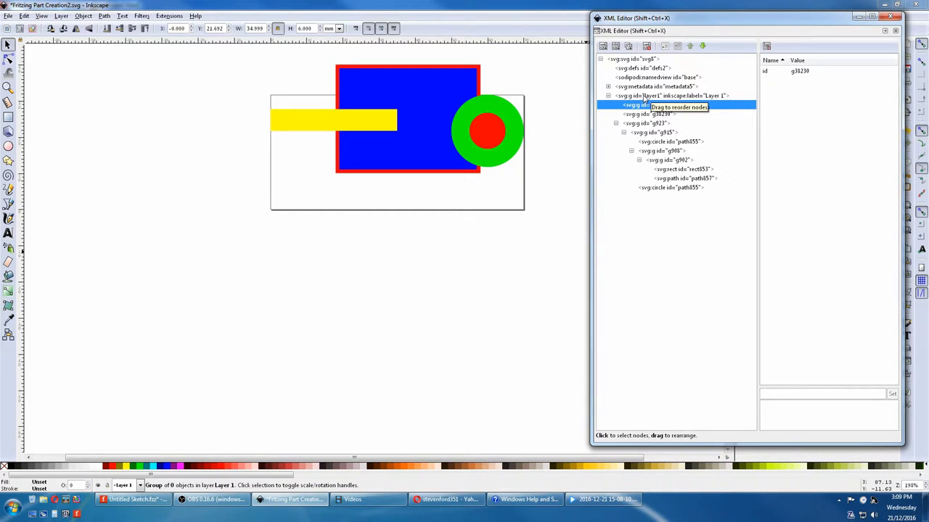
pyautogui.moveTo(667, 180)
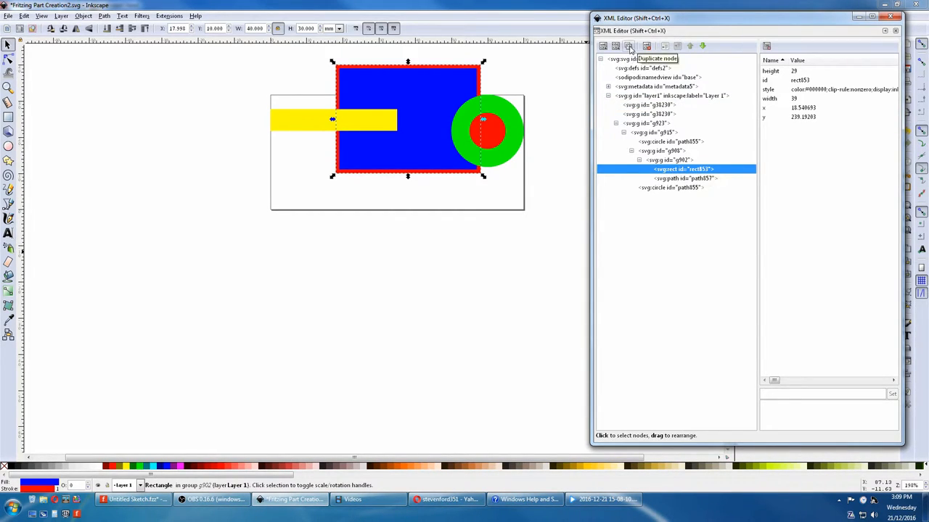
# Duplicate the blue rectangle's node and move the copy out into a new group.
pyautogui.click(628, 45)
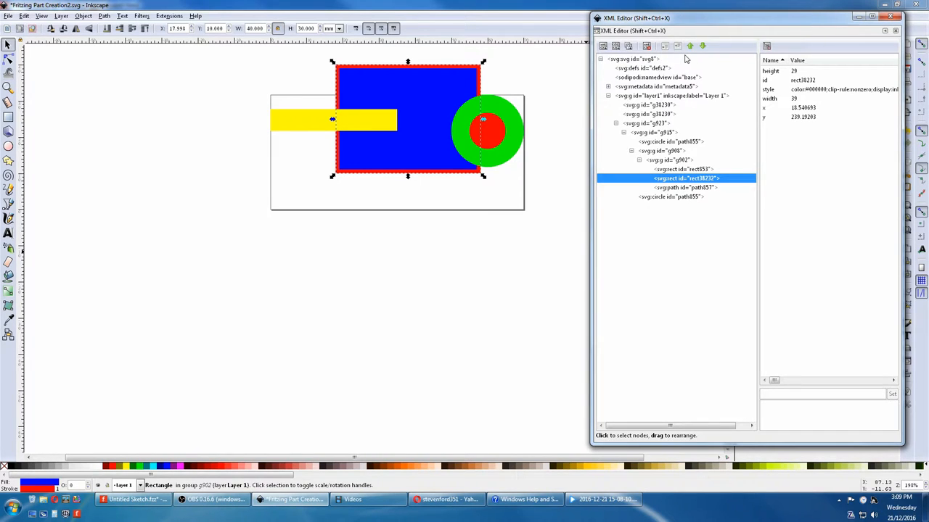
pyautogui.moveTo(665, 47)
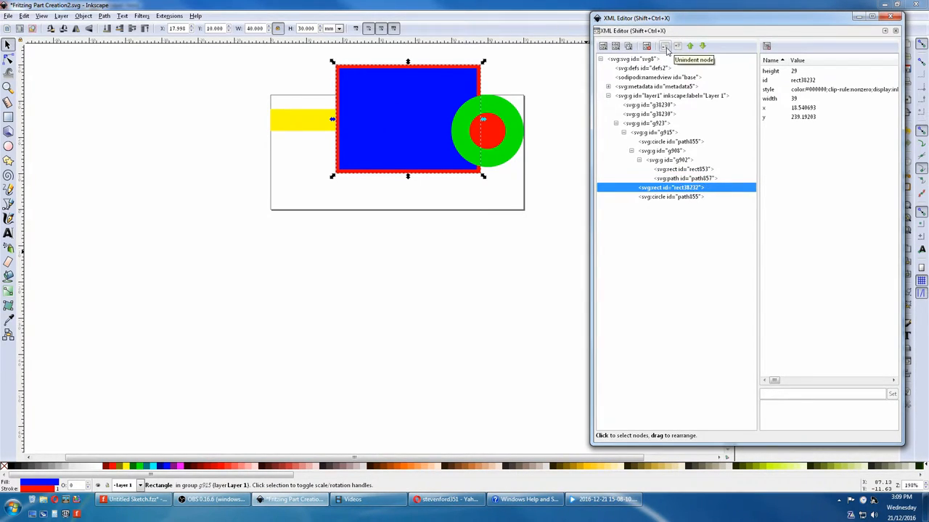
pyautogui.click(664, 45)
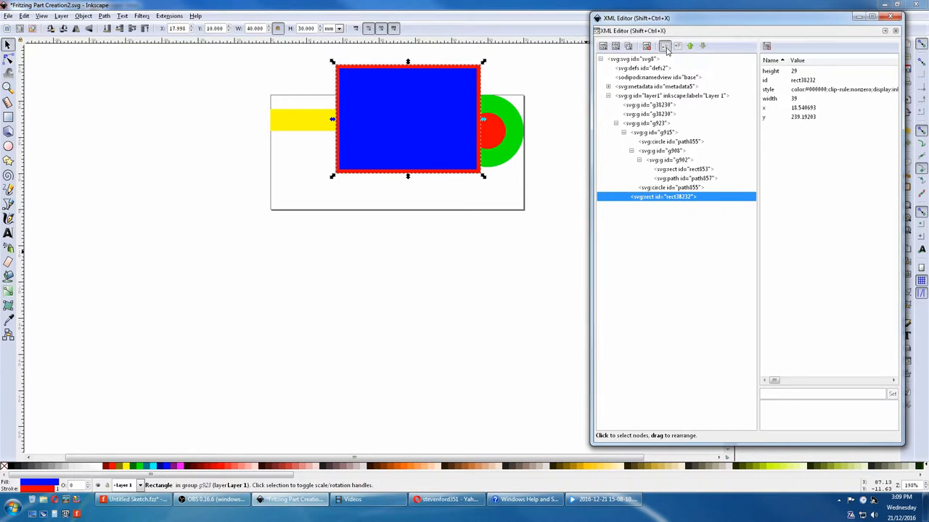
pyautogui.click(690, 45)
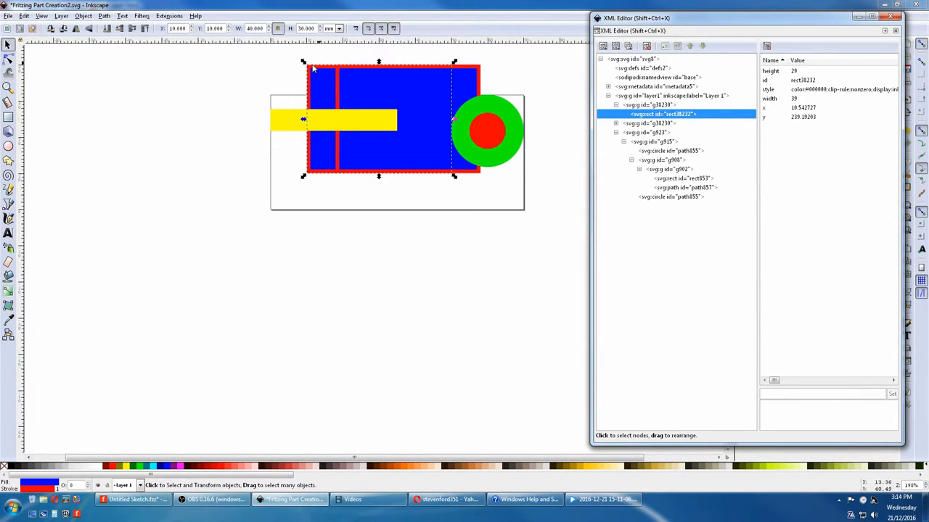
pyautogui.moveTo(467, 86)
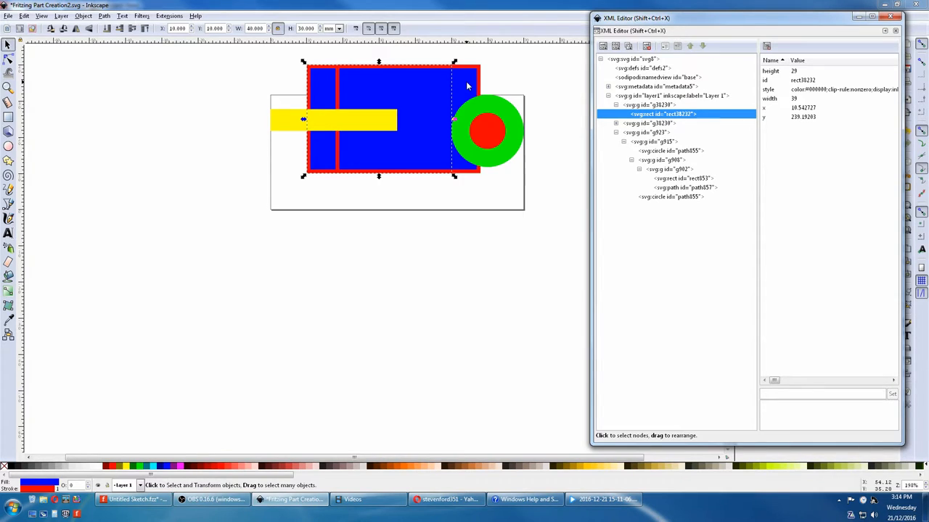
# Unindent the rectangle-and-line group g962 and raise it to the start of the layer.
pyautogui.click(668, 168)
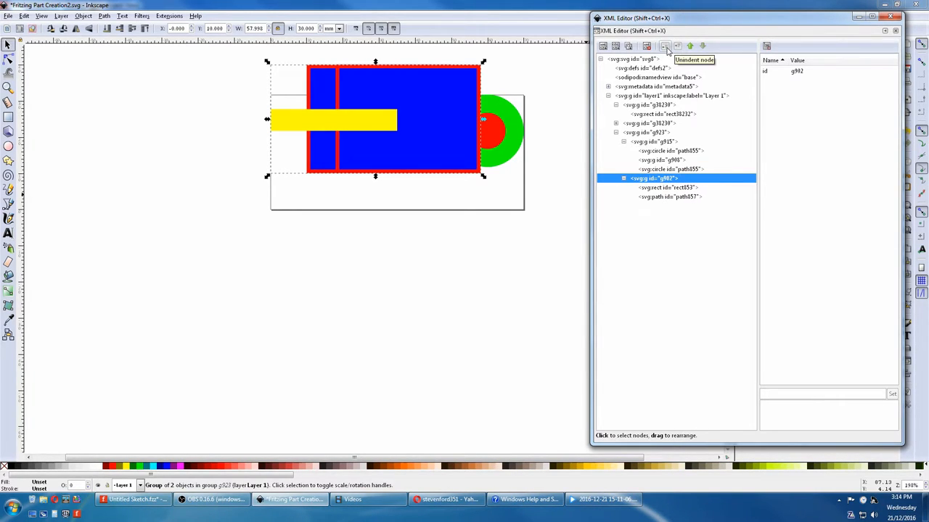
pyautogui.click(691, 45)
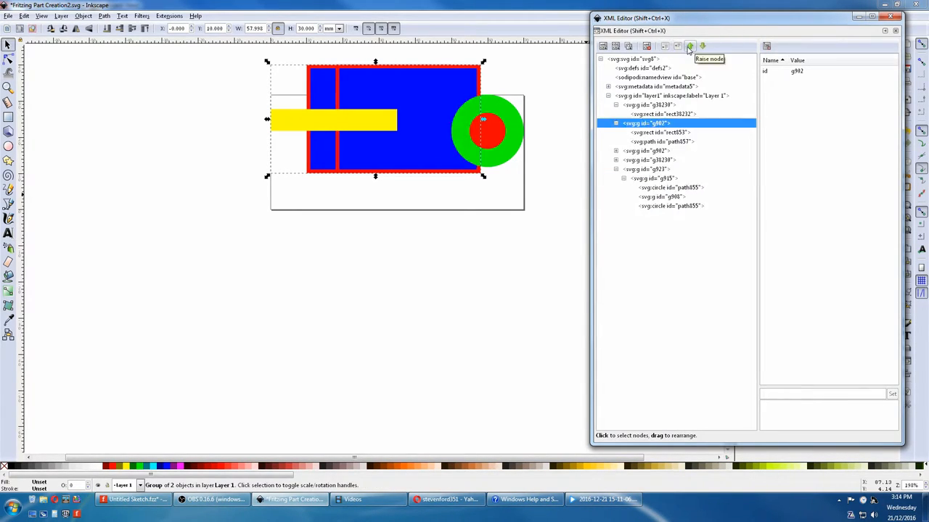
pyautogui.click(689, 45)
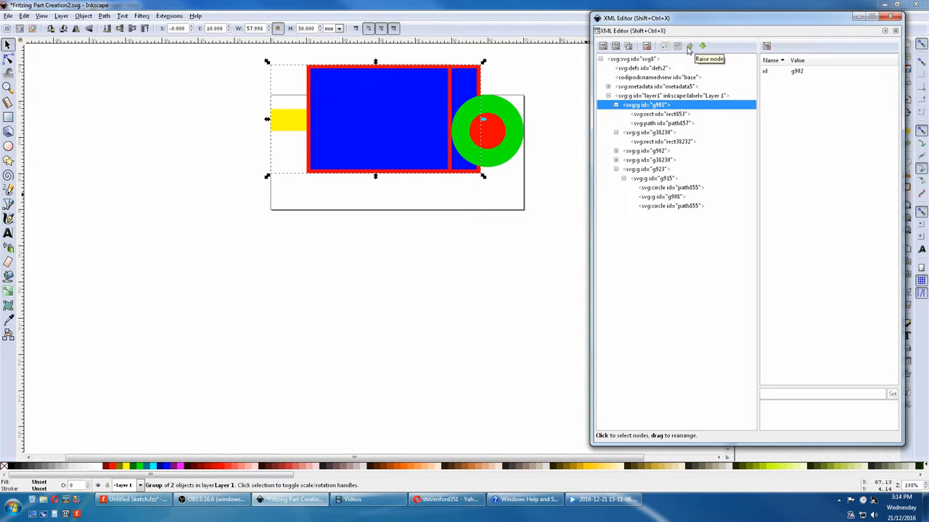
pyautogui.moveTo(655, 121)
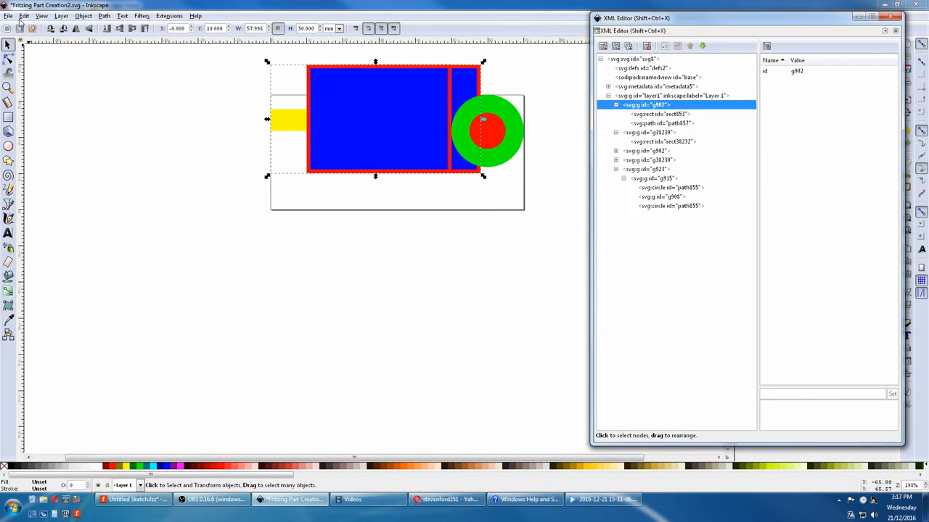
# Select everything and ungroup repeatedly until no groups remain in the layer.
pyautogui.click(24, 14)
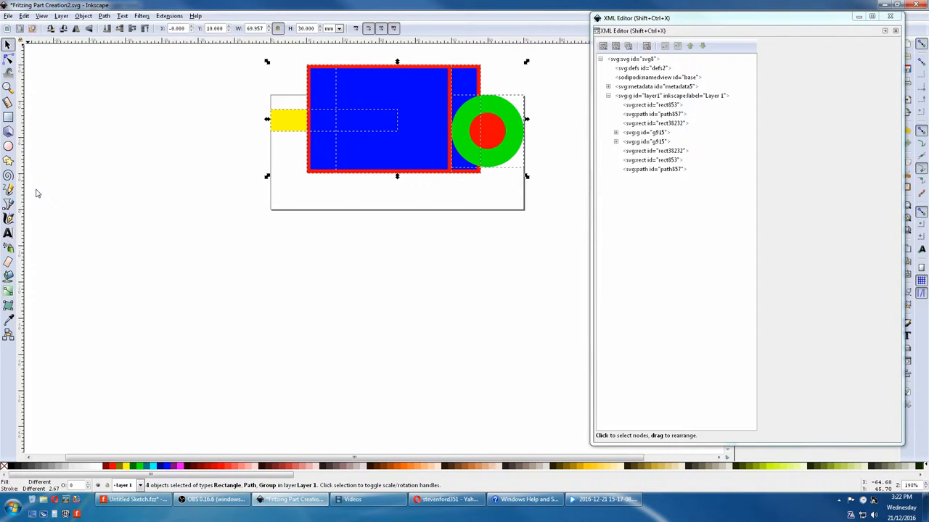
pyautogui.click(83, 15)
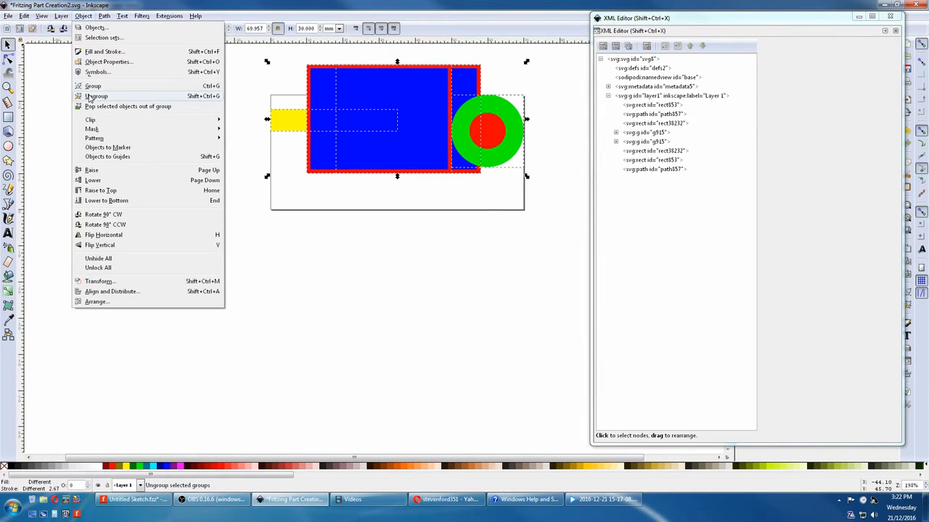
pyautogui.click(96, 96)
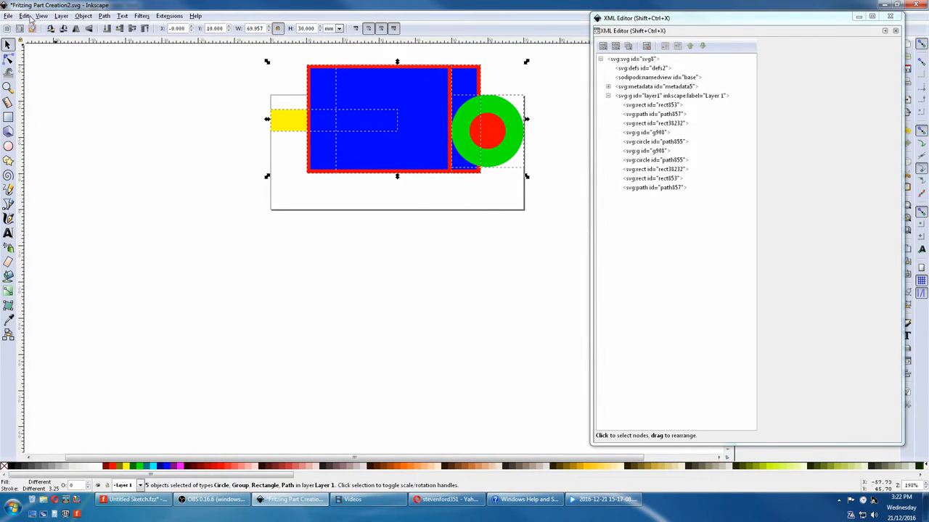
pyautogui.click(82, 14)
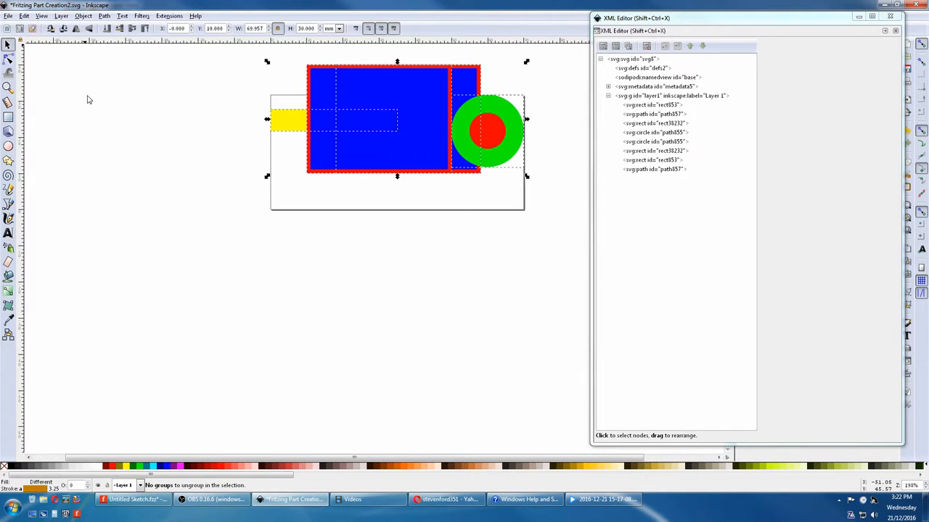
pyautogui.moveTo(227, 264)
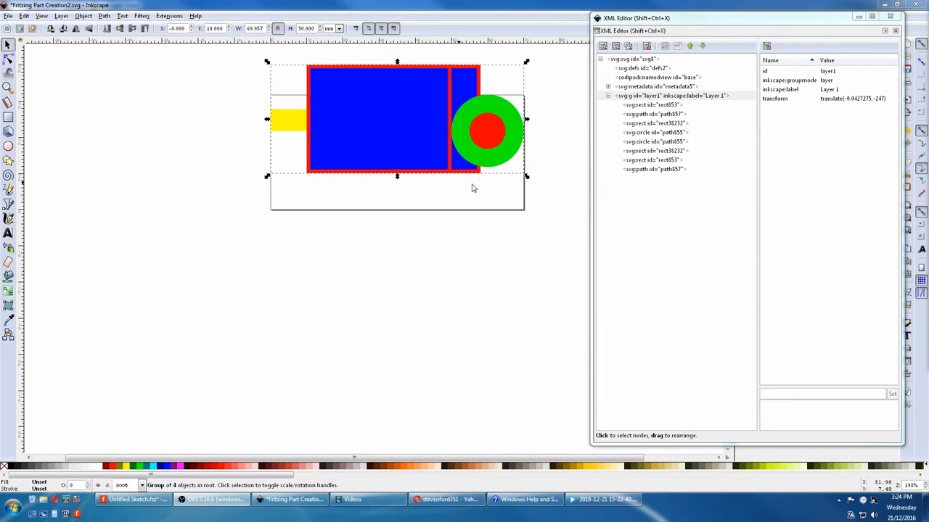
pyautogui.moveTo(665, 96)
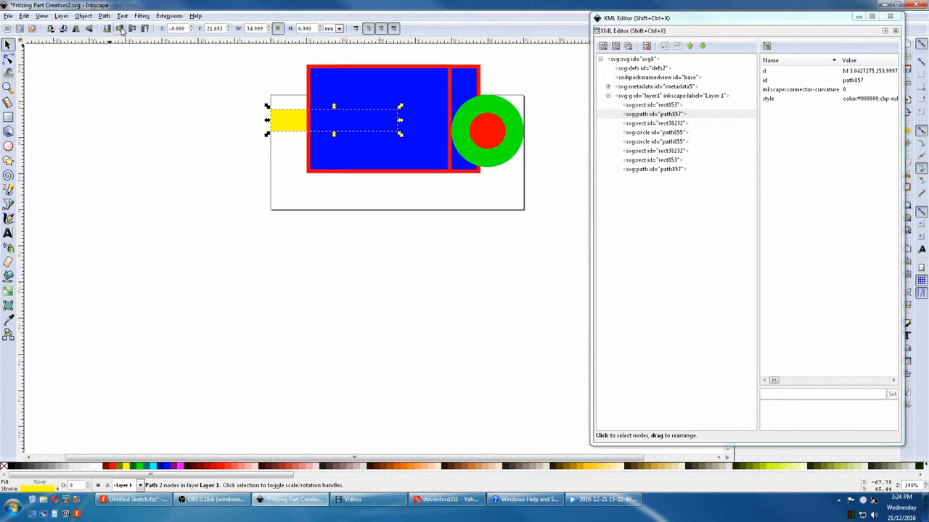
pyautogui.moveTo(131, 29)
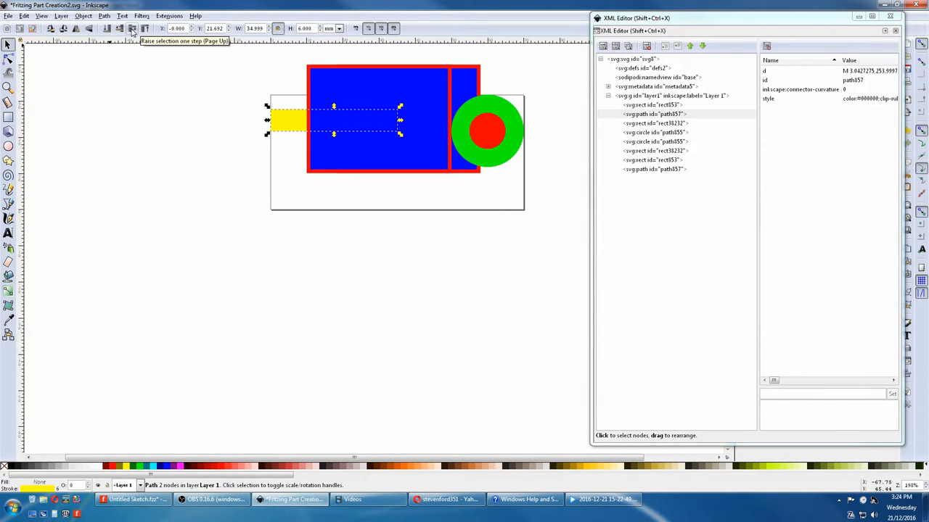
# Raise the yellow line one step so it draws over the blue rectangle.
pyautogui.click(144, 29)
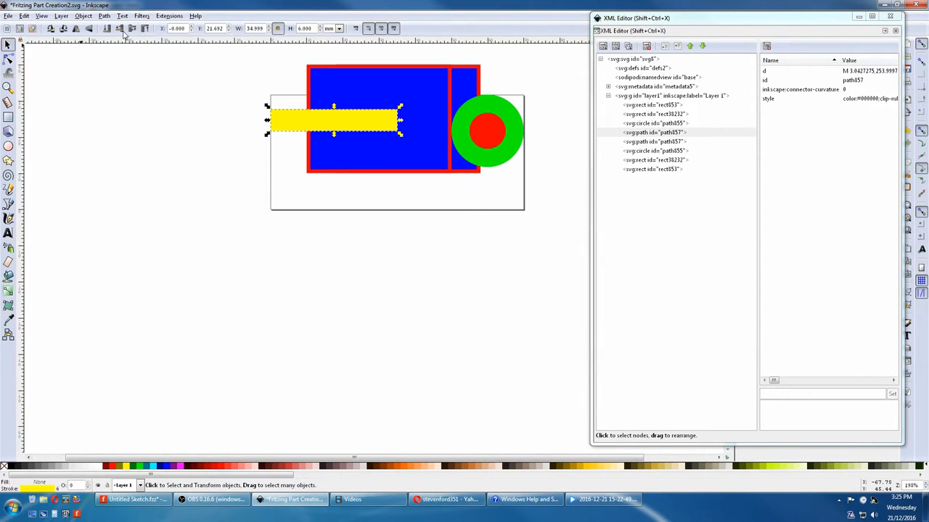
pyautogui.moveTo(9, 45)
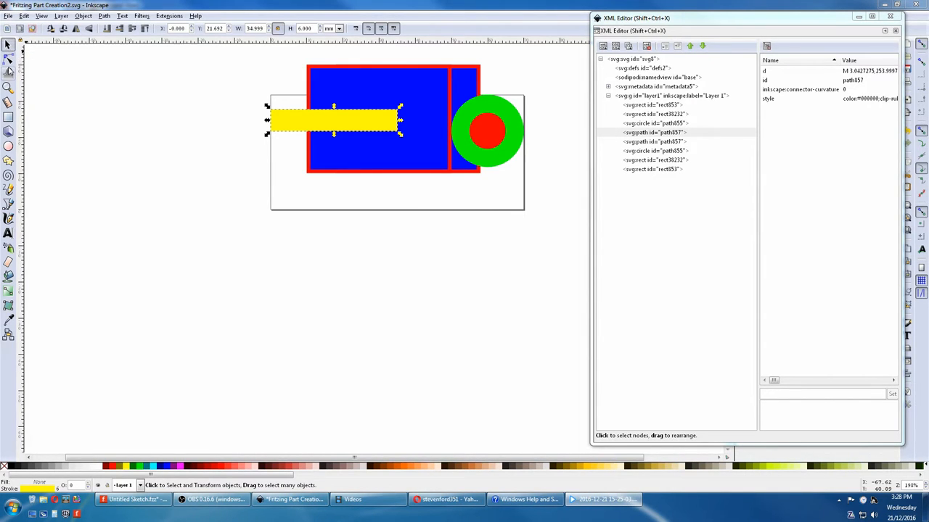
# Measure across the rectangle and circle with the Measurement tool and inspect the rect's attributes.
pyautogui.click(9, 103)
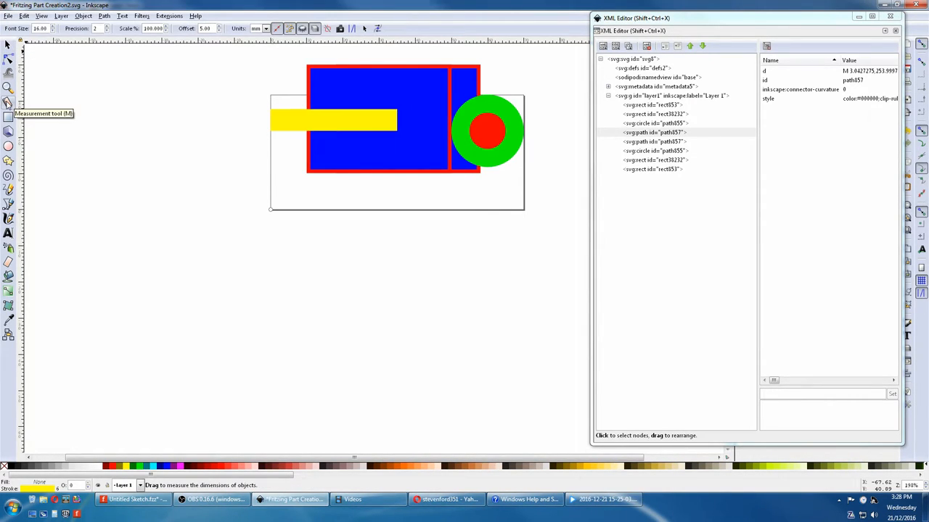
pyautogui.moveTo(247, 43)
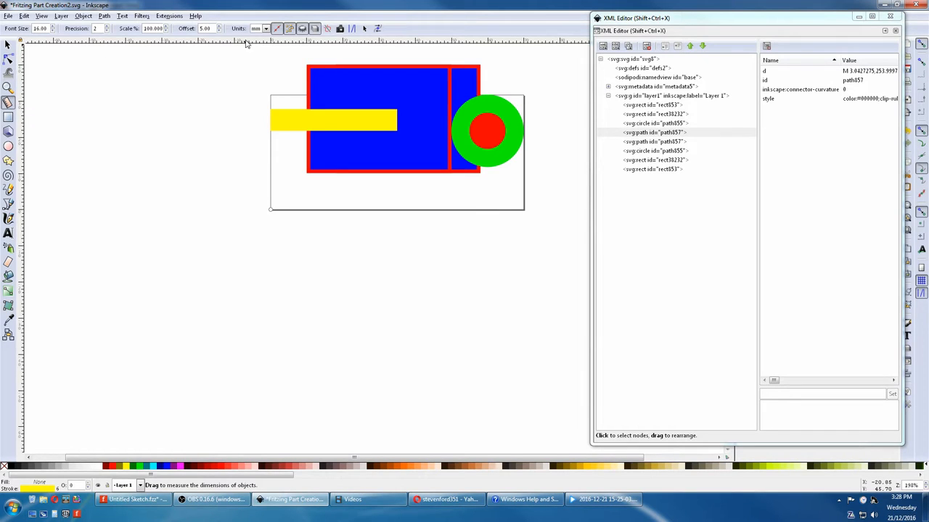
pyautogui.moveTo(420, 75)
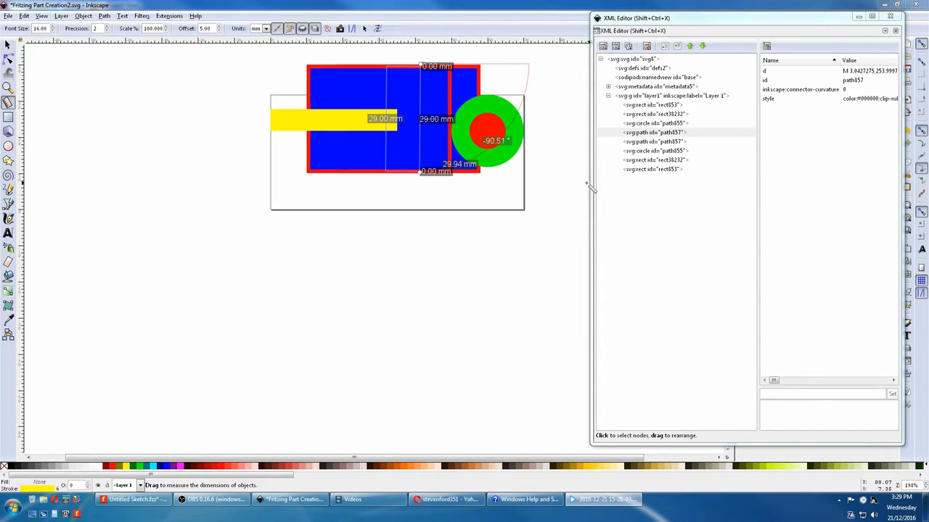
pyautogui.click(653, 160)
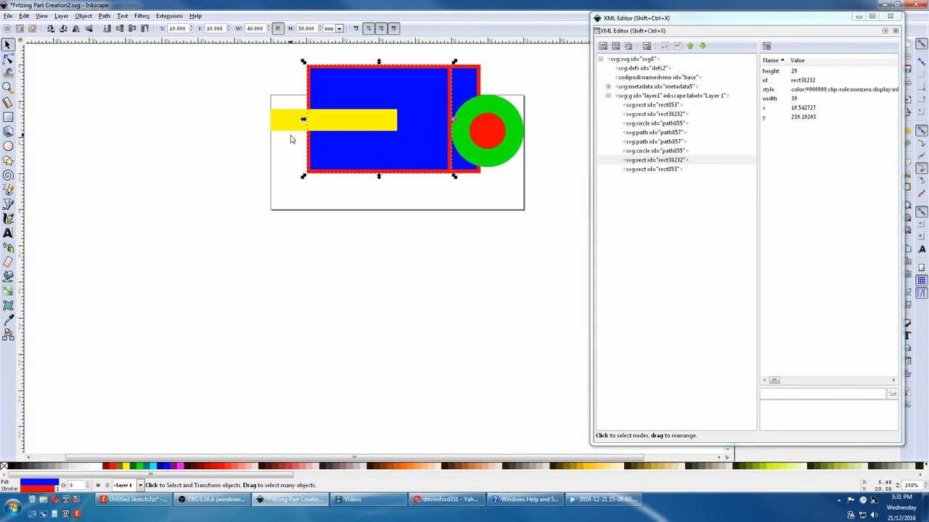
# Add a new rectangular grid in Document Properties with 10 mm spacing.
pyautogui.click(8, 15)
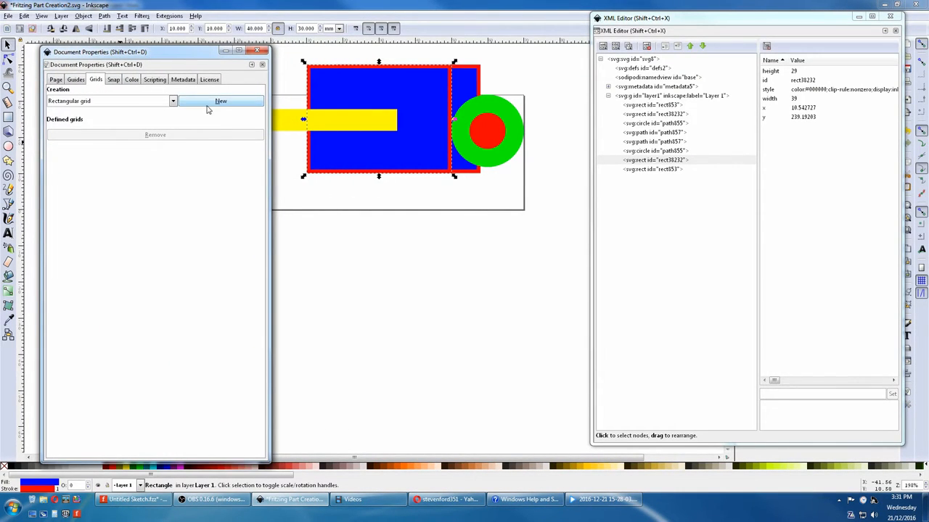
pyautogui.click(221, 101)
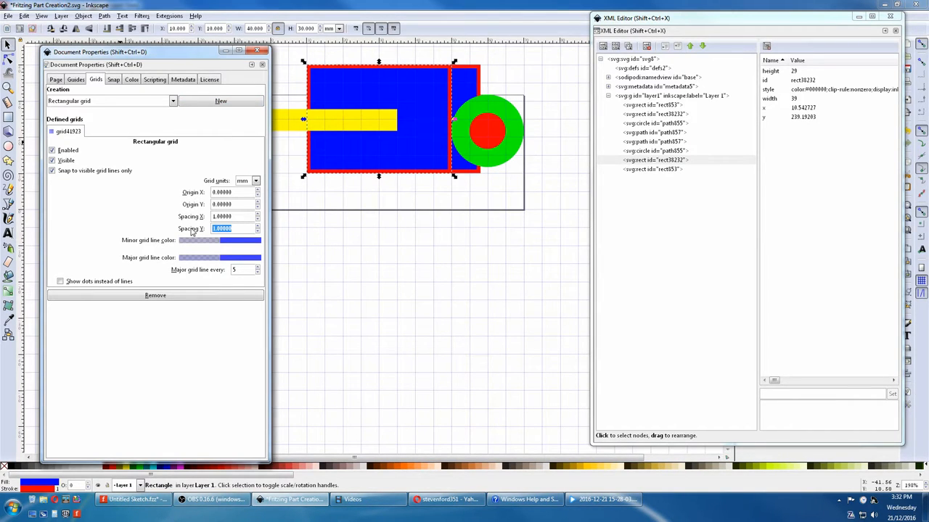
pyautogui.write('10.00000')
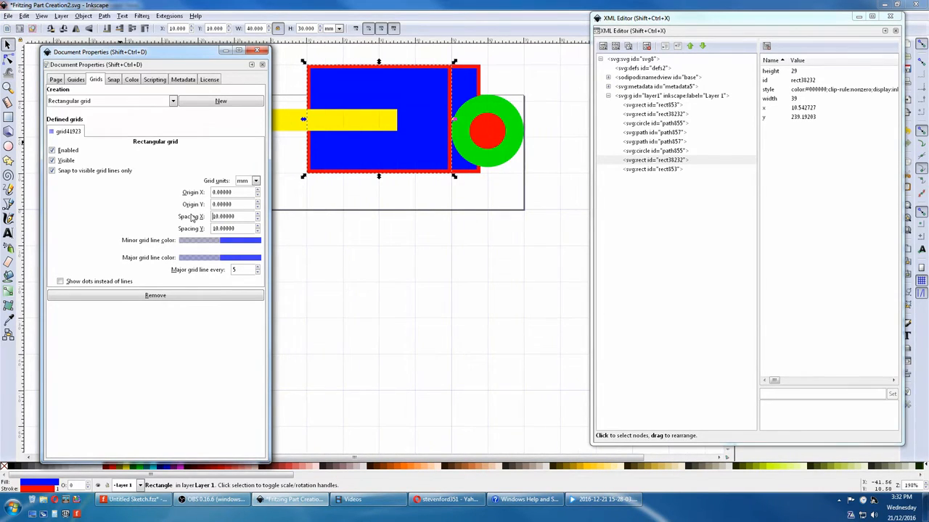
# Drag the green-and-red circle below the rectangle until it snaps onto a grid position.
pyautogui.click(653, 159)
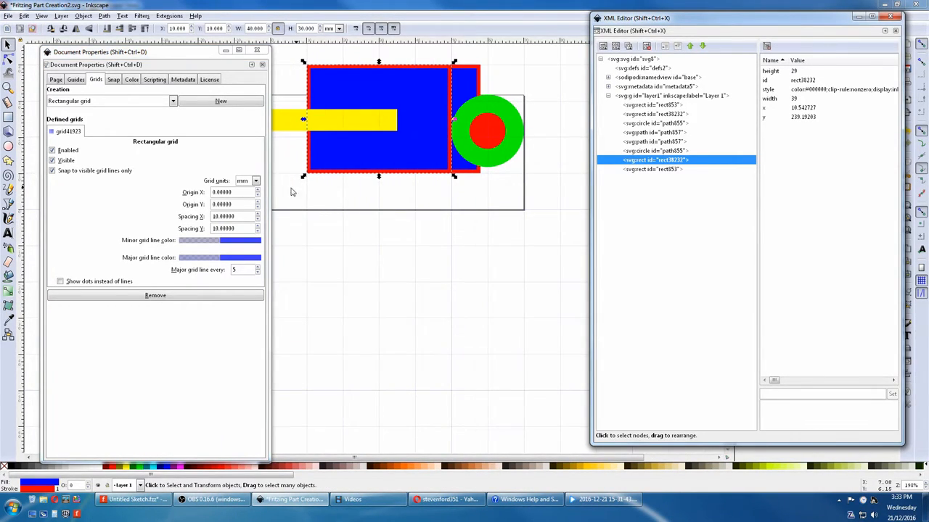
pyautogui.click(653, 149)
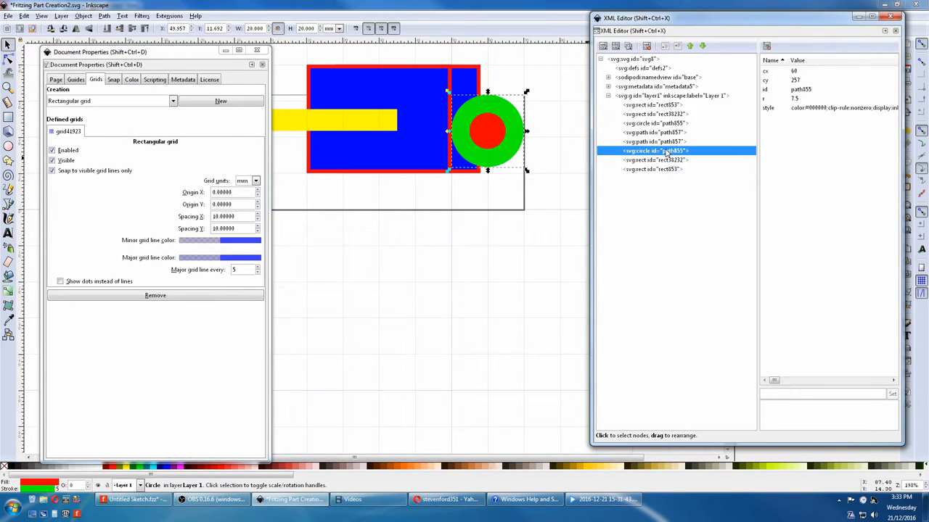
pyautogui.moveTo(9, 45)
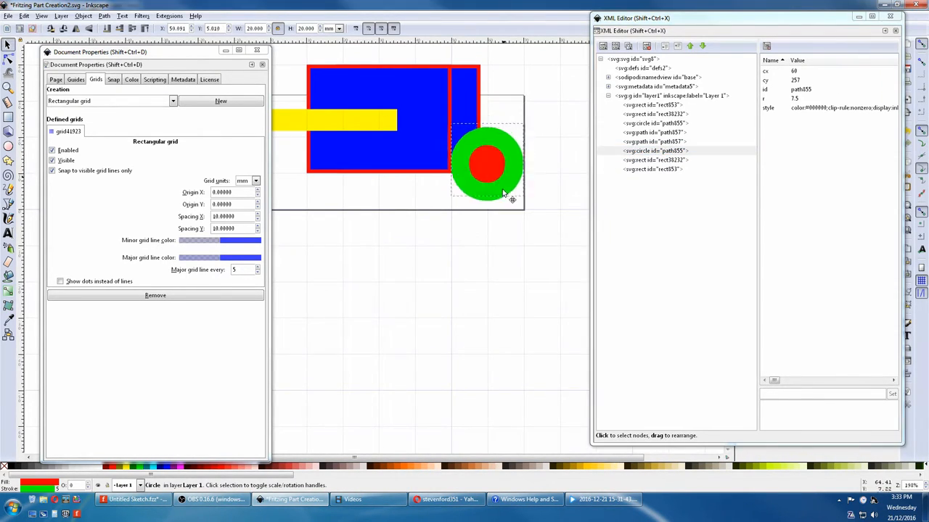
pyautogui.moveTo(486, 163); pyautogui.dragTo(441, 267)
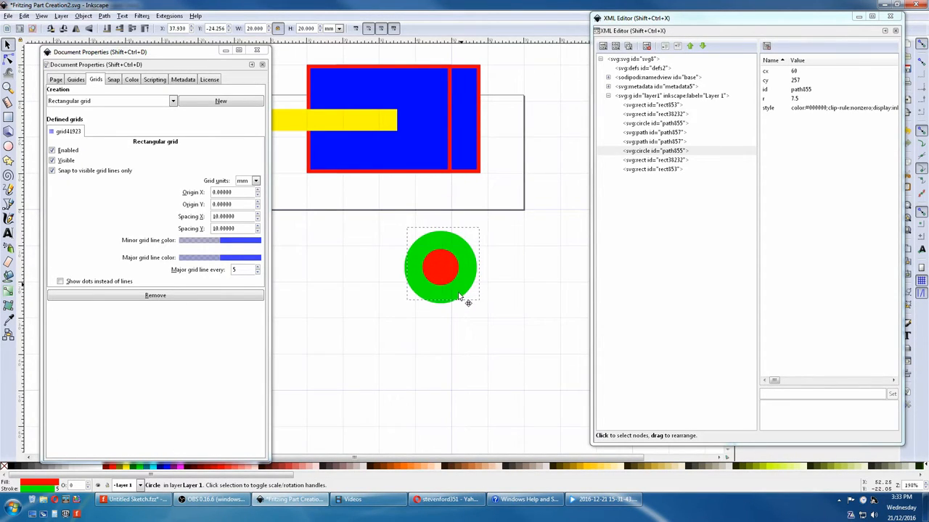
pyautogui.moveTo(442, 267); pyautogui.dragTo(420, 283)
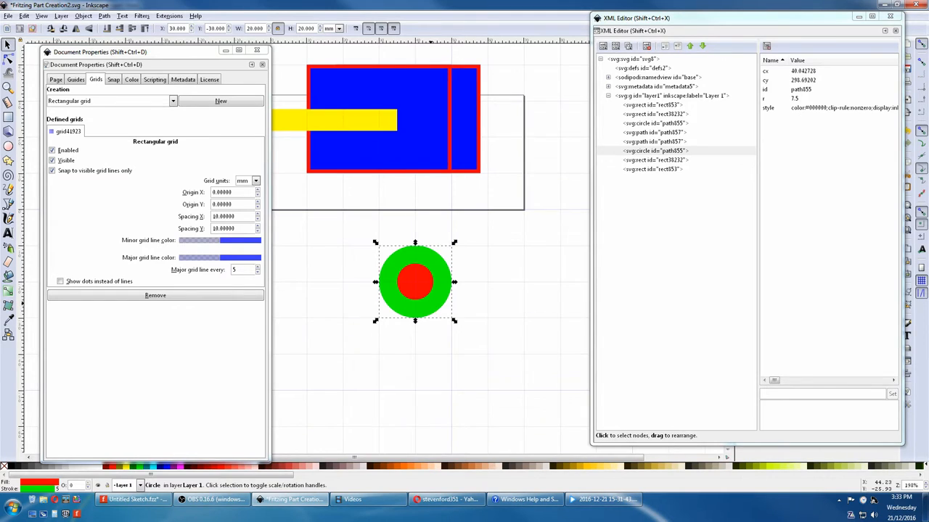
pyautogui.moveTo(415, 281); pyautogui.dragTo(488, 281)
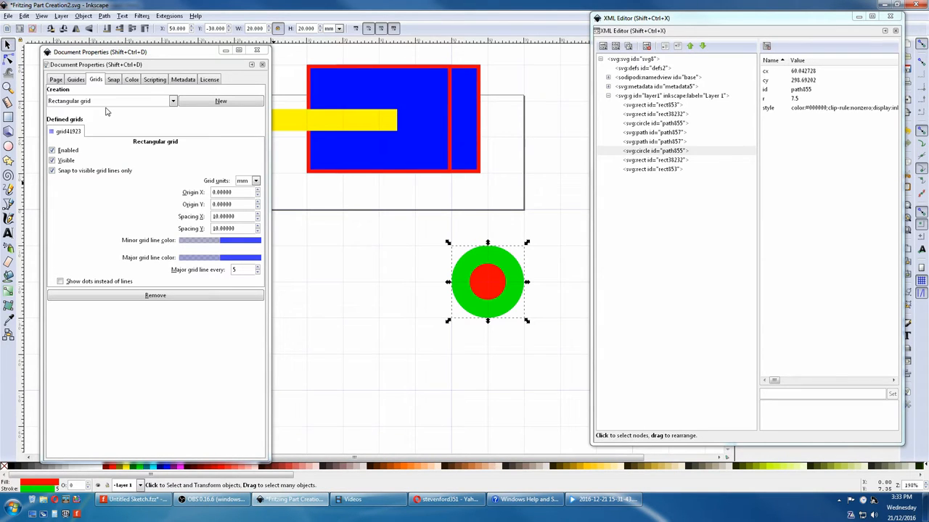
pyautogui.click(113, 79)
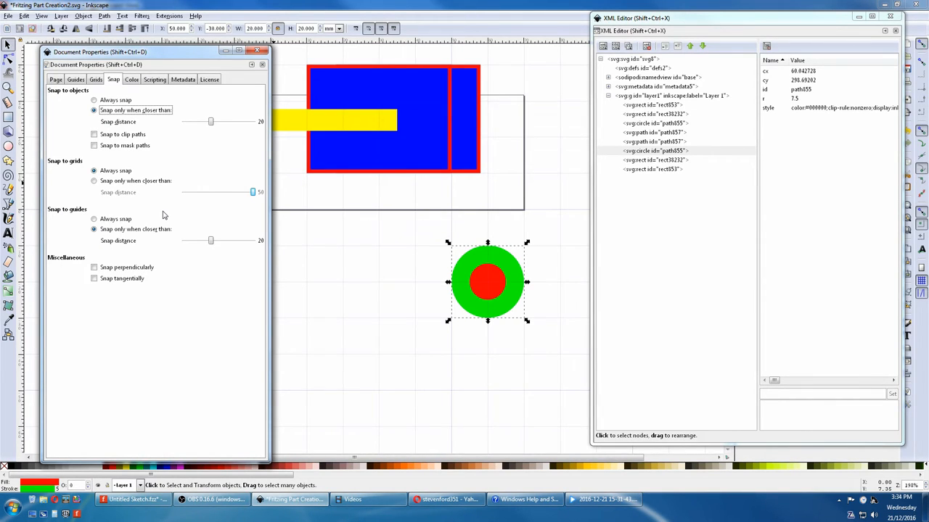
pyautogui.click(95, 78)
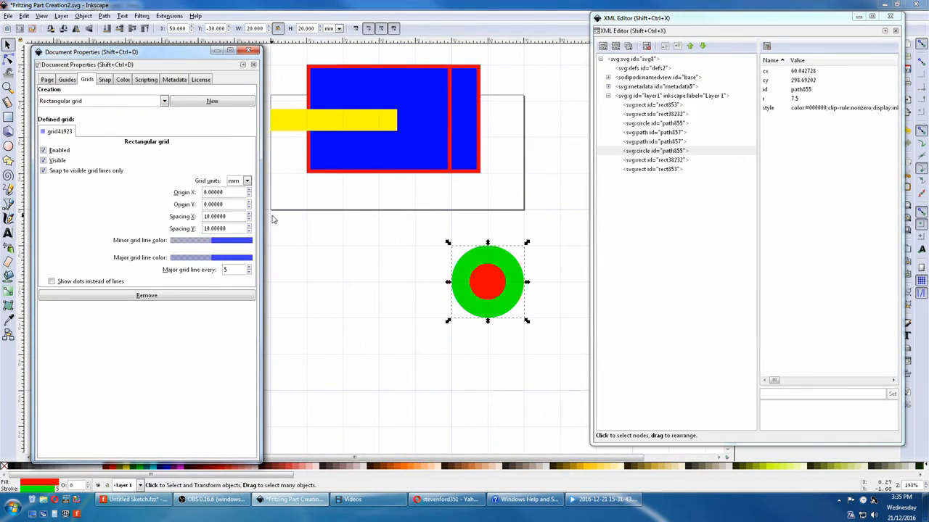
pyautogui.moveTo(417, 171)
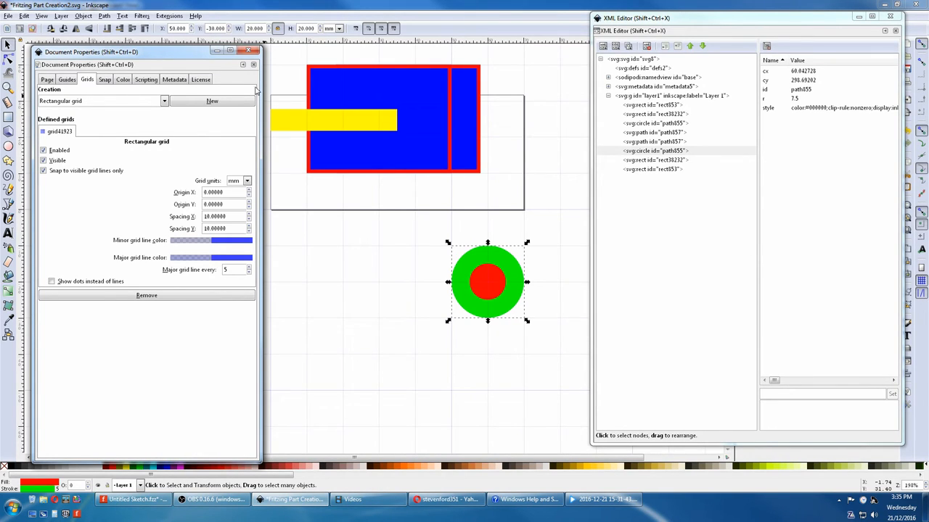
pyautogui.moveTo(317, 171)
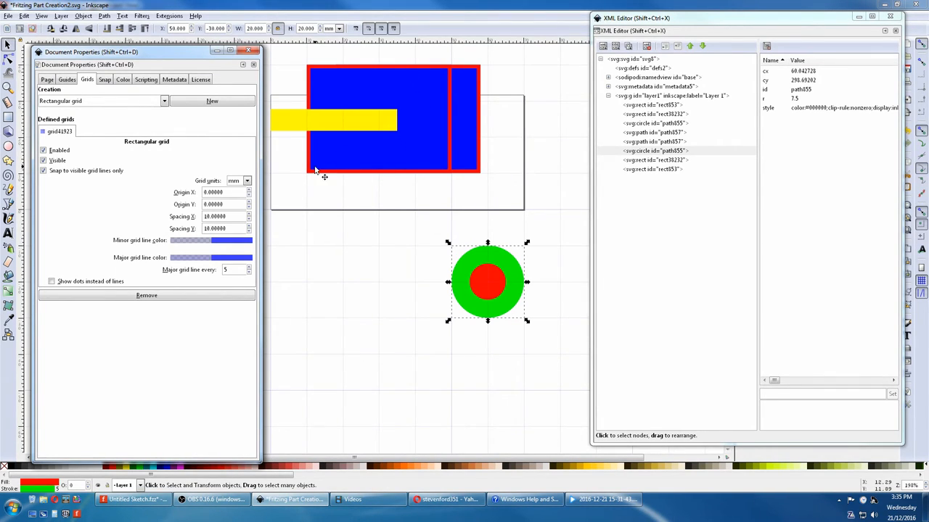
pyautogui.moveTo(285, 155)
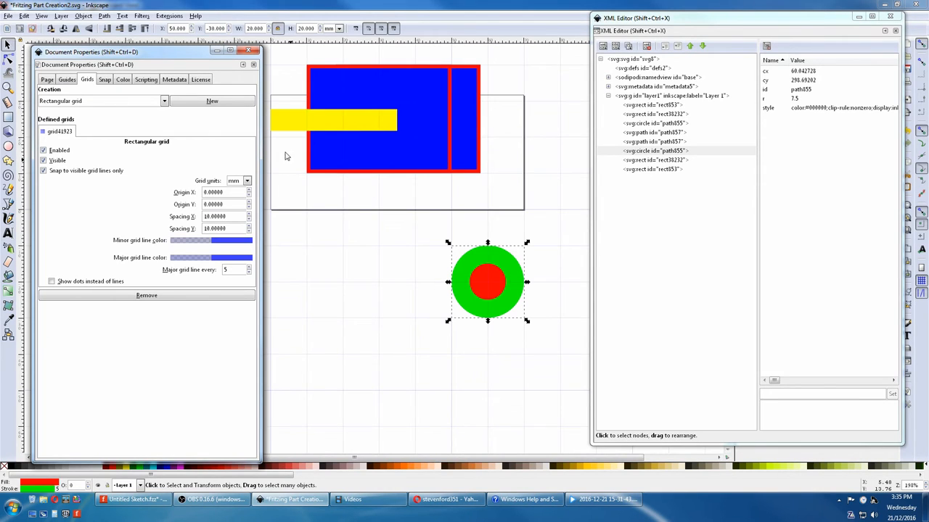
pyautogui.moveTo(308, 174)
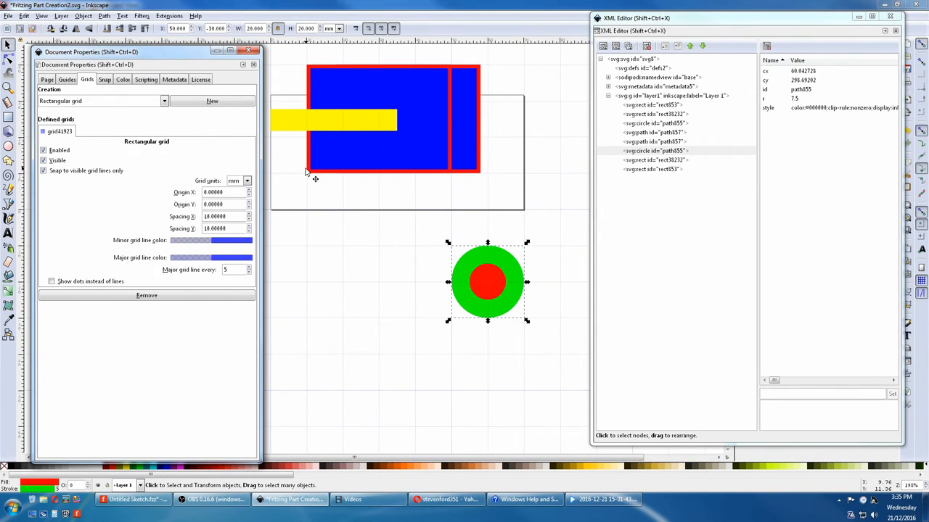
pyautogui.moveTo(267, 217)
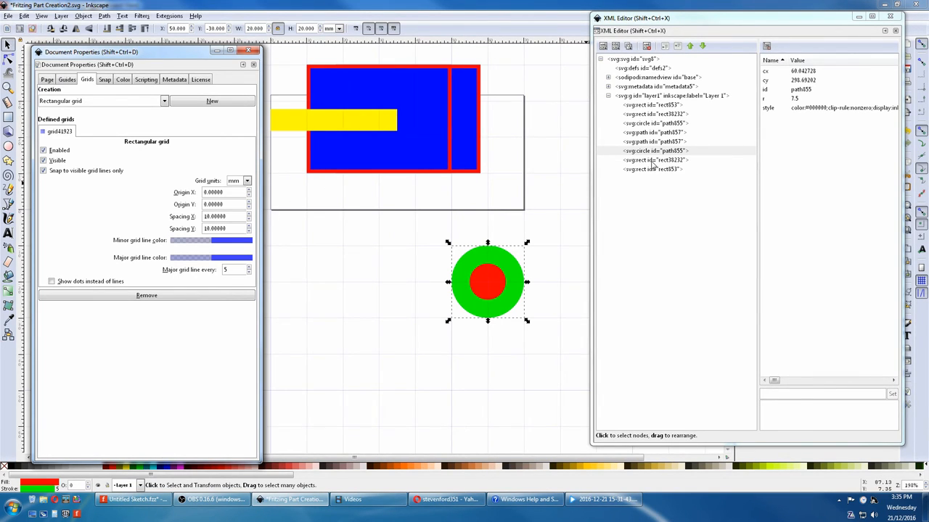
pyautogui.click(656, 160)
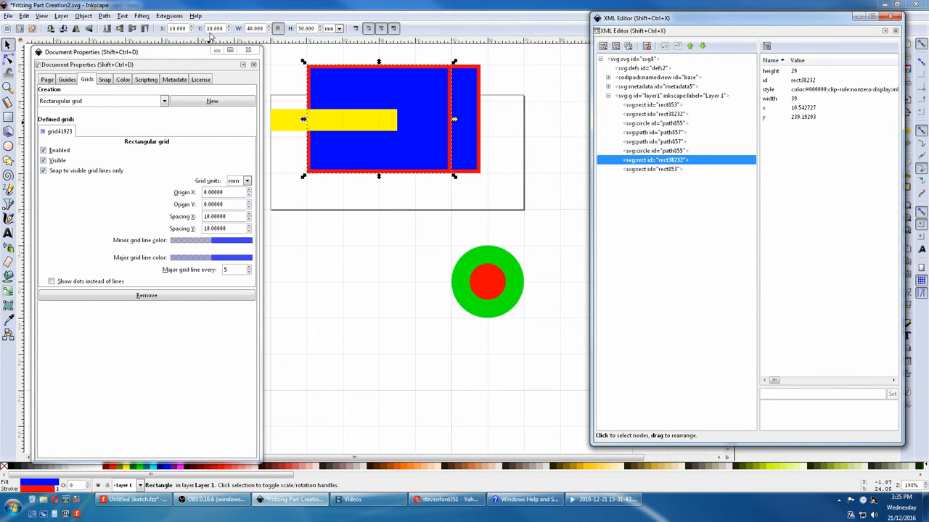
pyautogui.moveTo(305, 215)
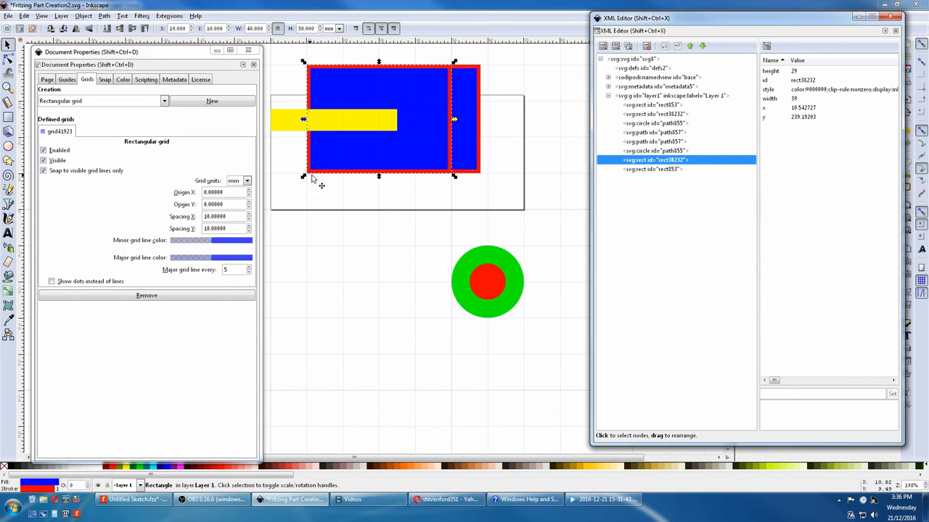
pyautogui.moveTo(275, 218)
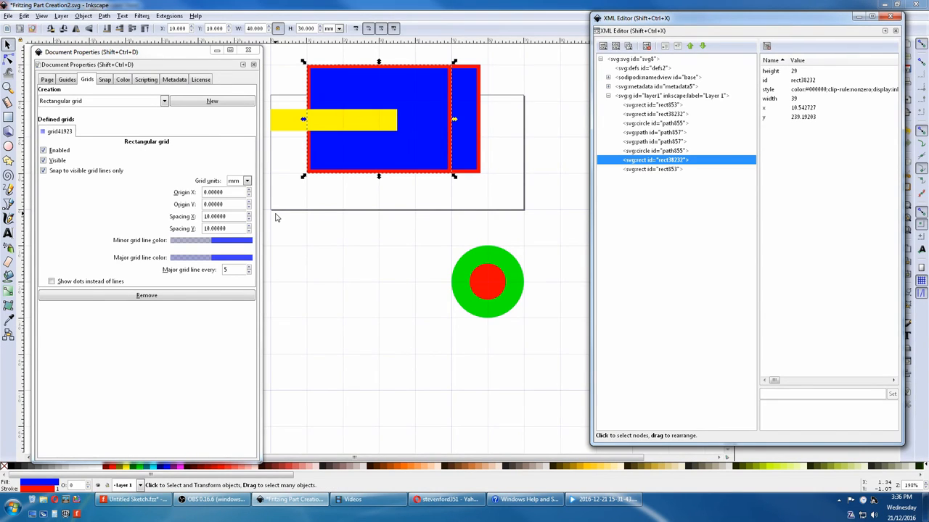
pyautogui.click(487, 282)
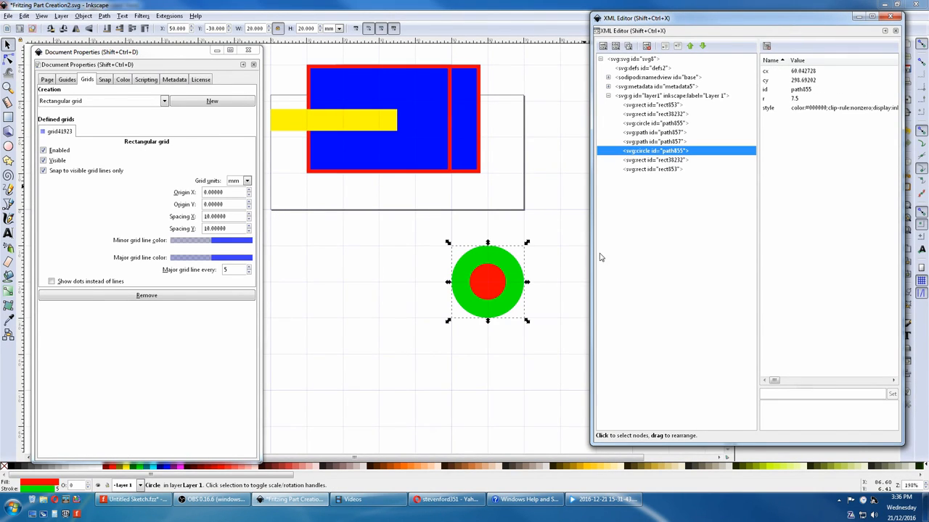